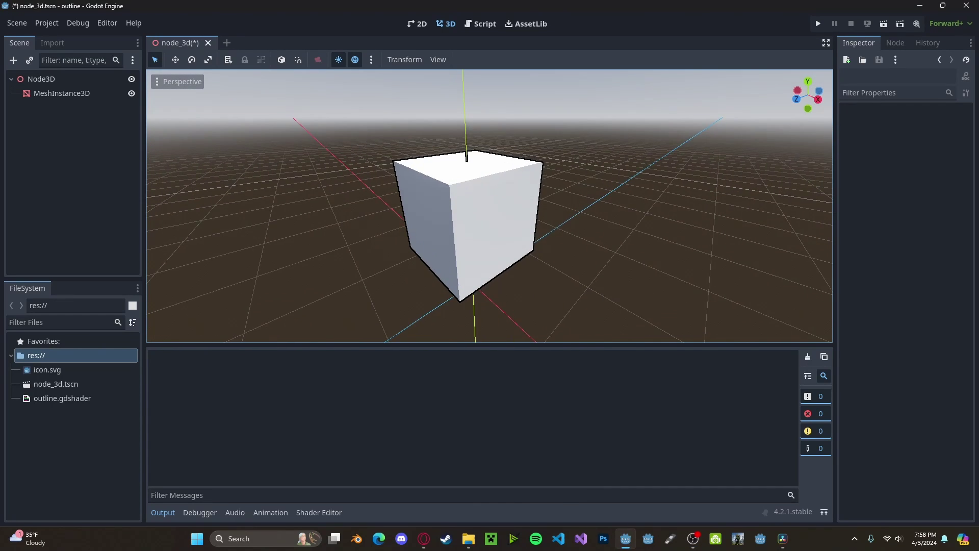
Step: Give the cube a new StandardMaterial3D override with a ShaderMaterial next pass, and start a new shader
left_click(61, 93)
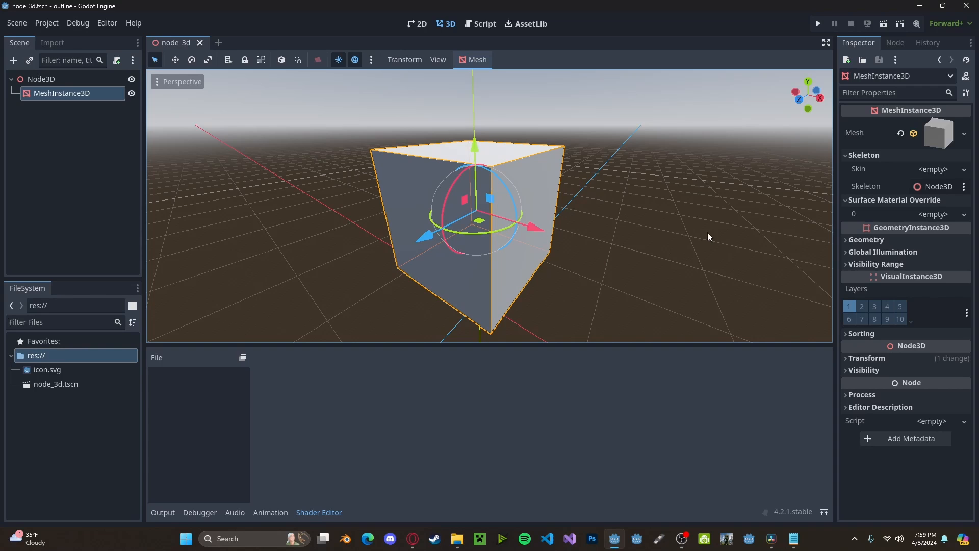
left_click(933, 214)
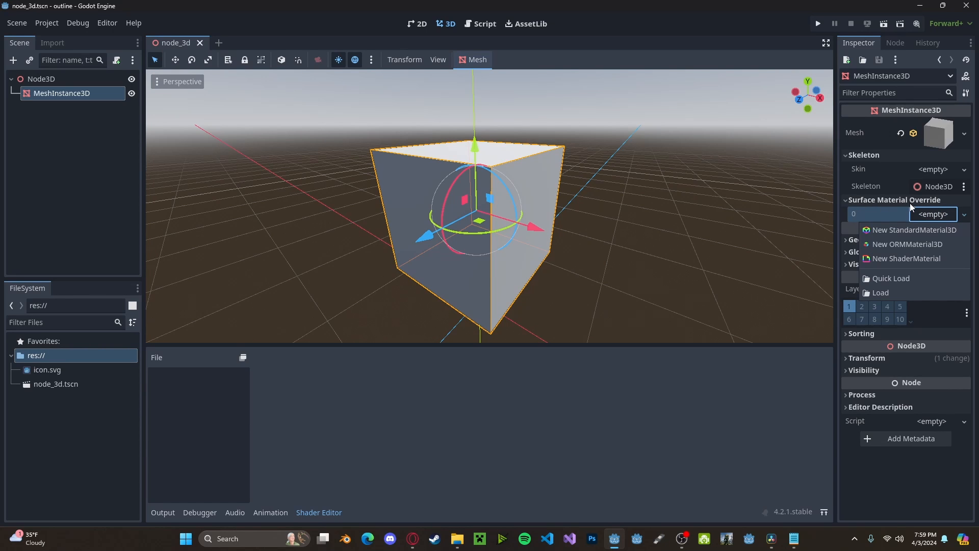
left_click(915, 229)
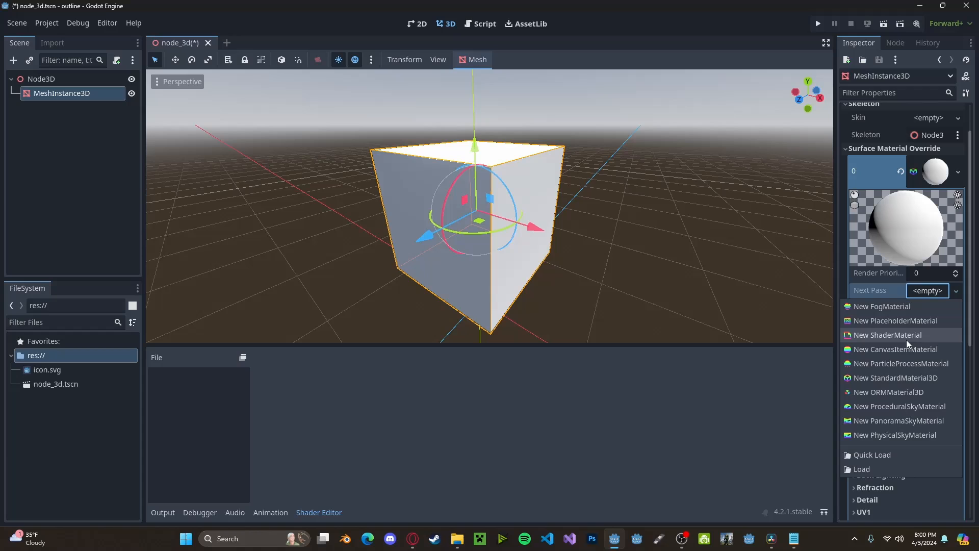
left_click(888, 335)
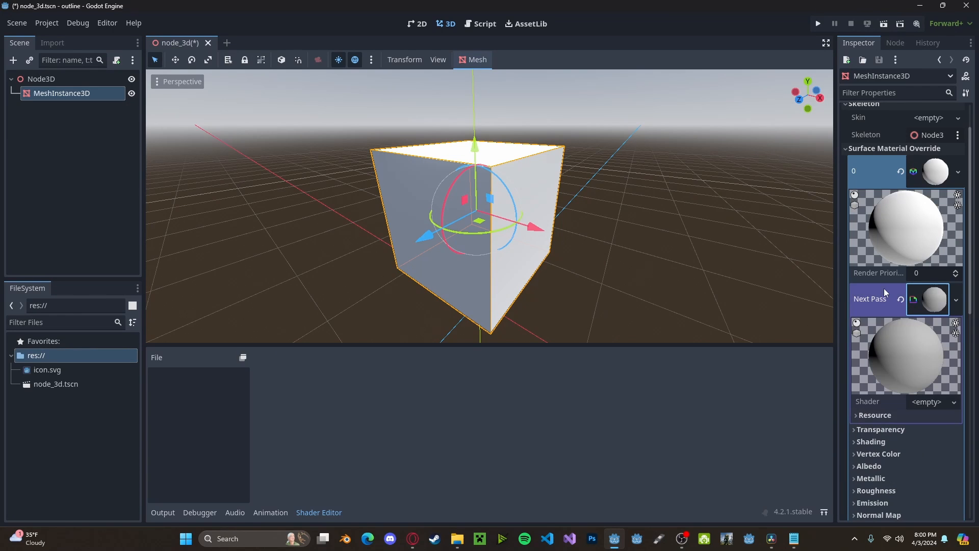
scroll("down", 3)
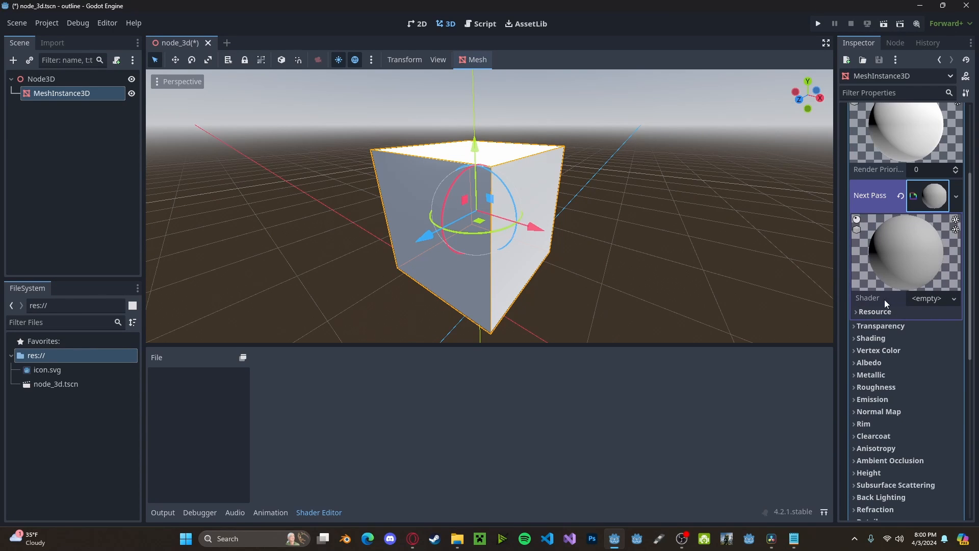
left_click(954, 298)
type("res://Outline.gdshader")
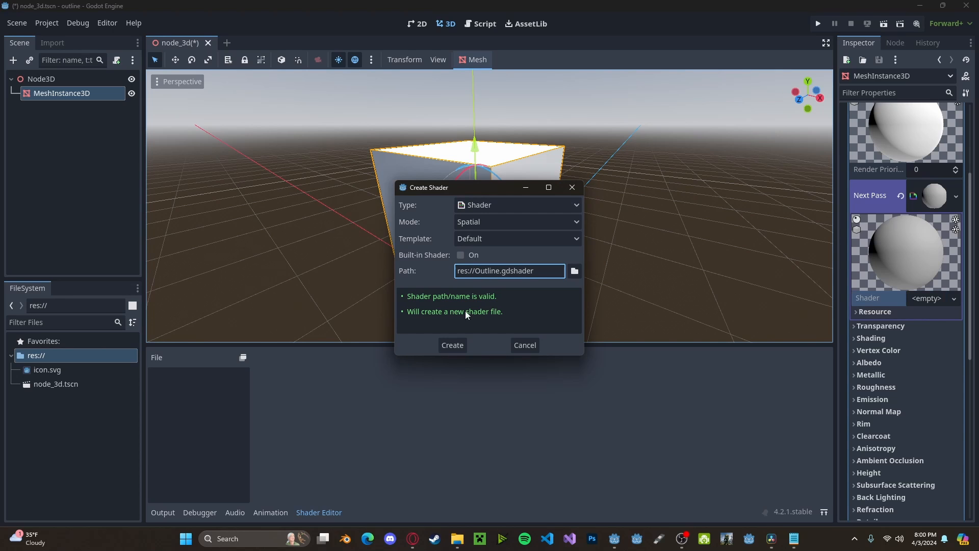
Step: Create Outline.gdshader and add 'render_mode unshaded;' below shader_type spatial
left_click(452, 344)
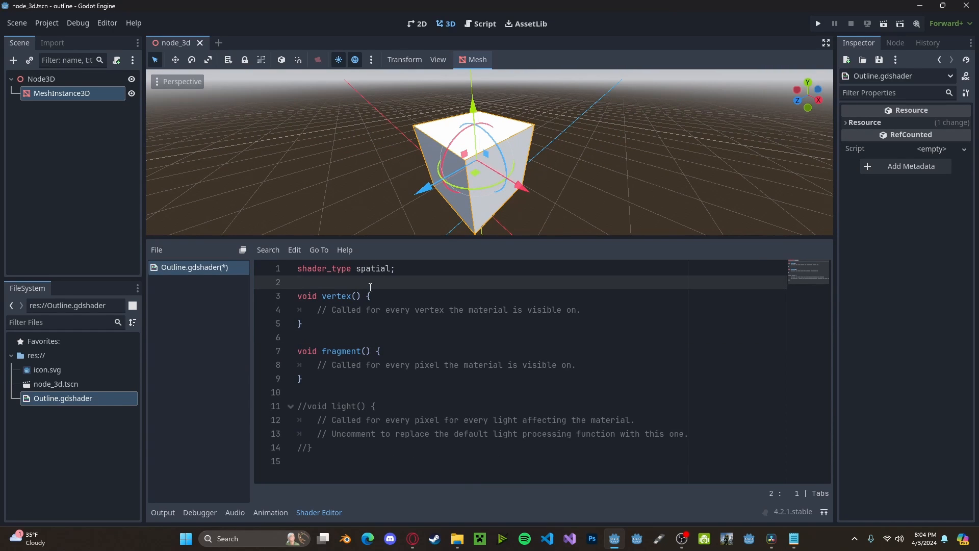
type("render_mode u")
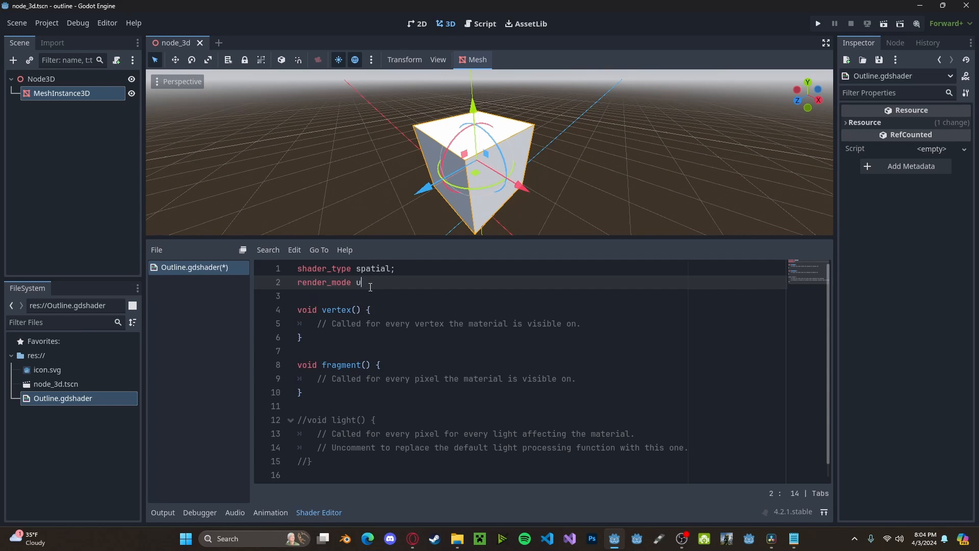
type("nshaded;")
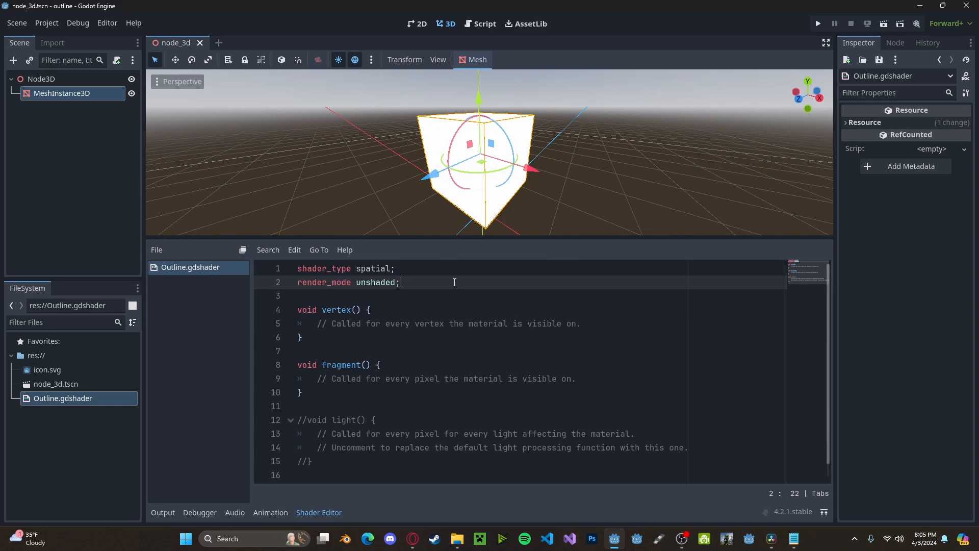
key("Enter")
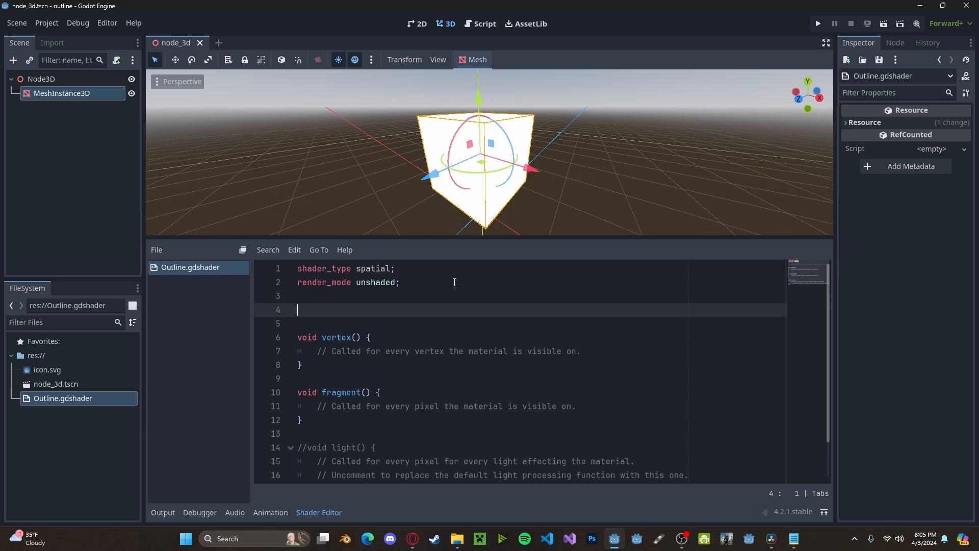
Step: Declare a sampler2D SCREEN_TEXTURE uniform with hint_screen_texture
type("uniform sampl")
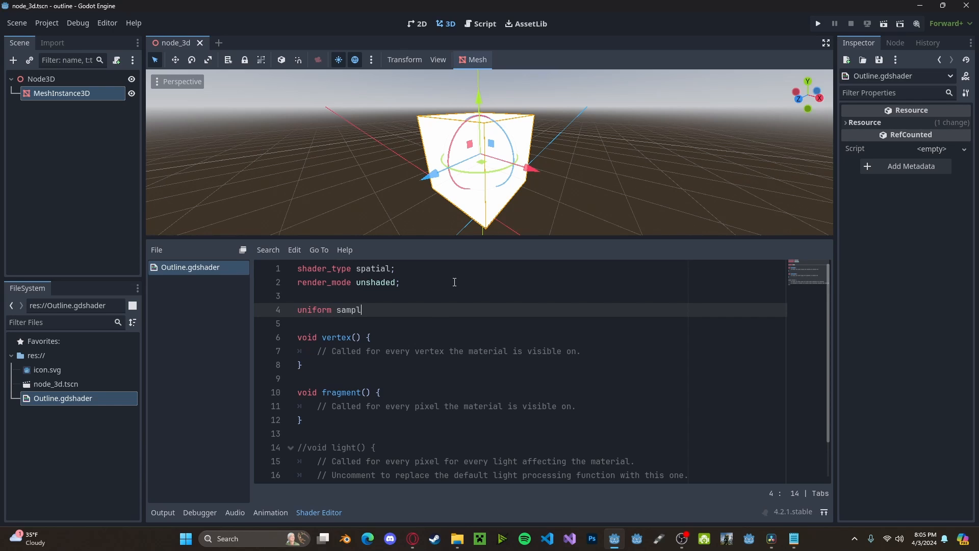
type("er2D SCR")
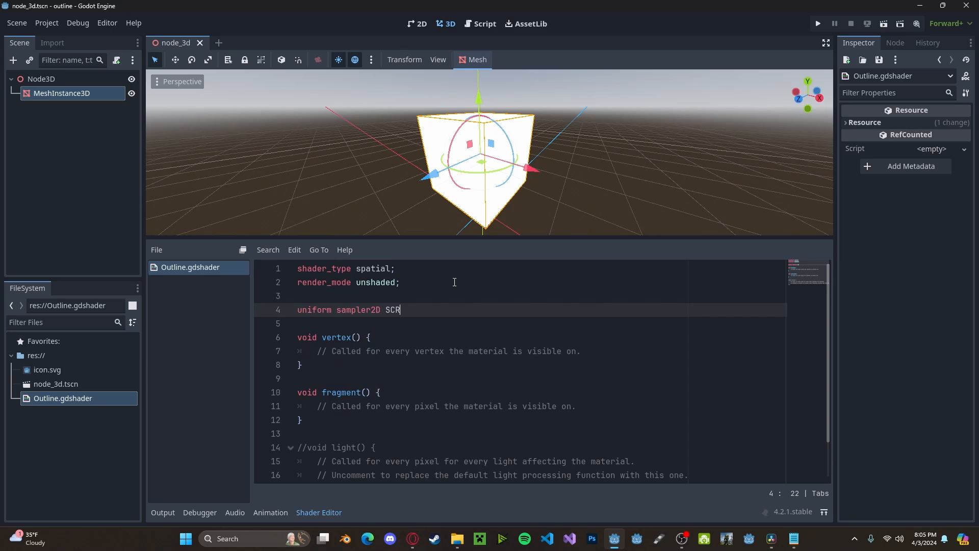
type("EEN_TEXTURE :")
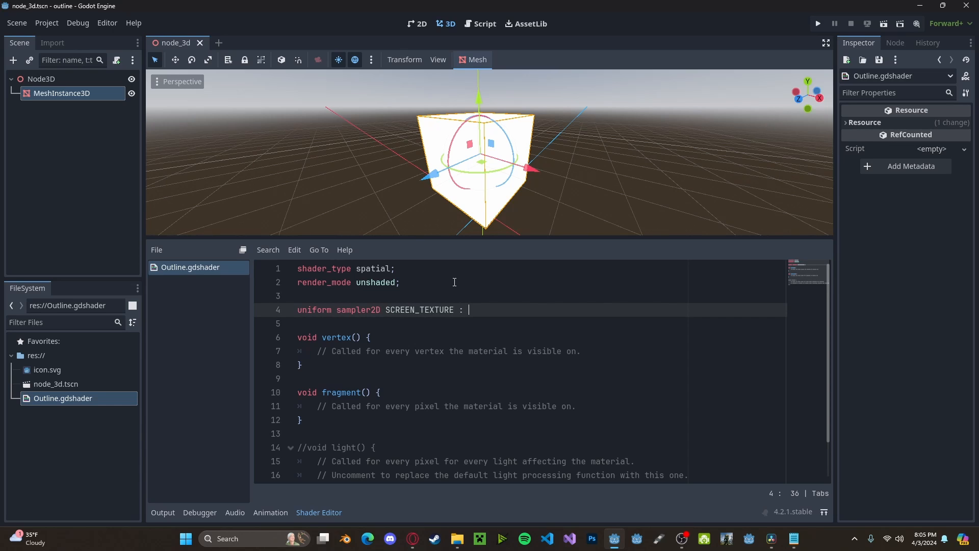
type("hint_screen_texture;")
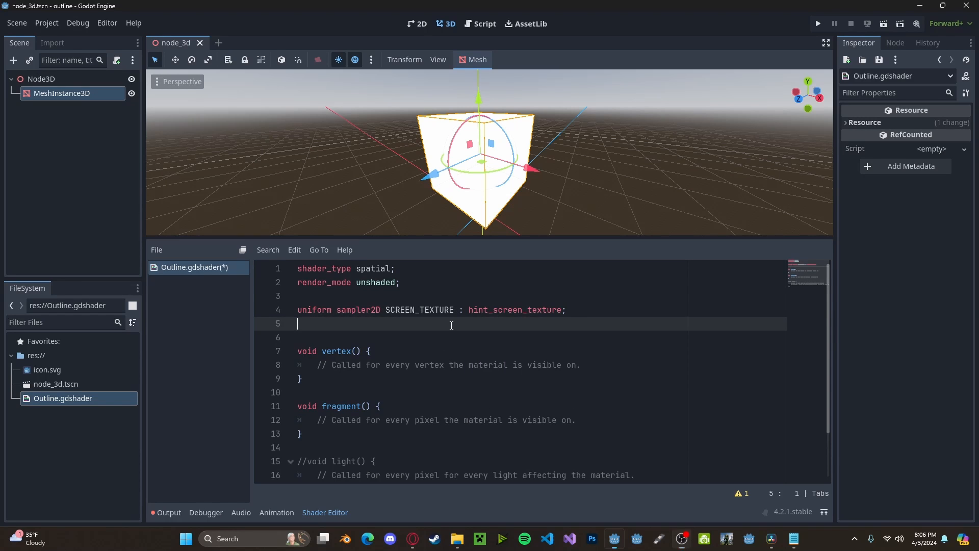
Step: Declare a vec4 outline_color uniform with the source_color hint
type("uniform vec4")
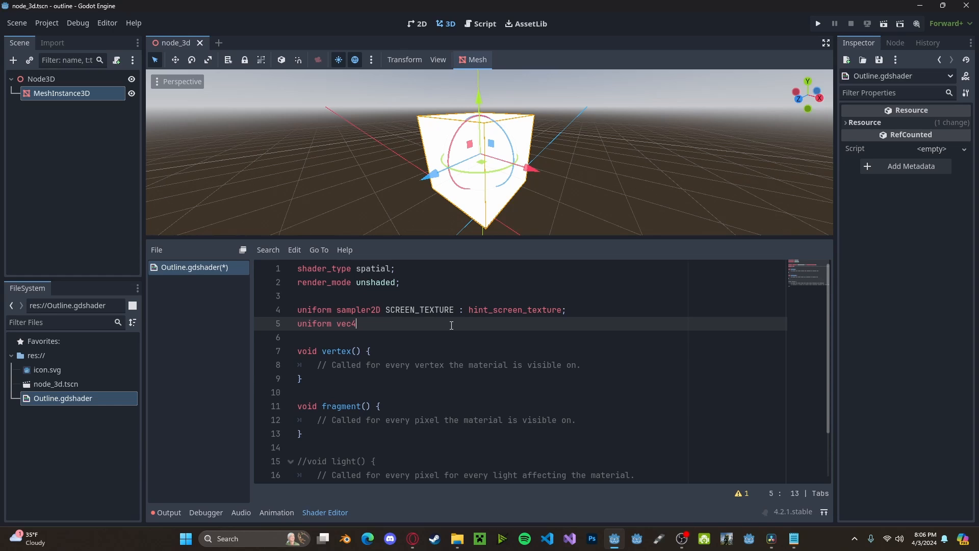
type("out")
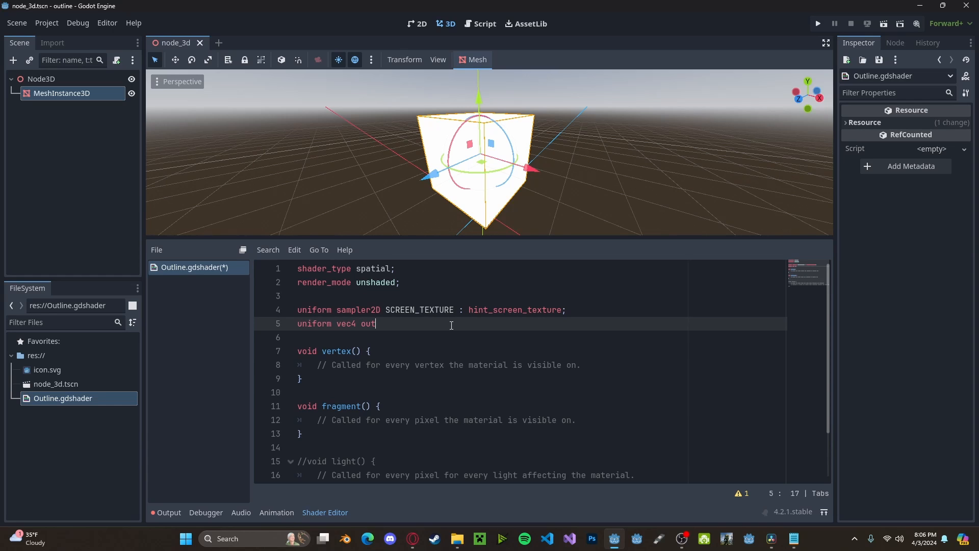
type("line_co")
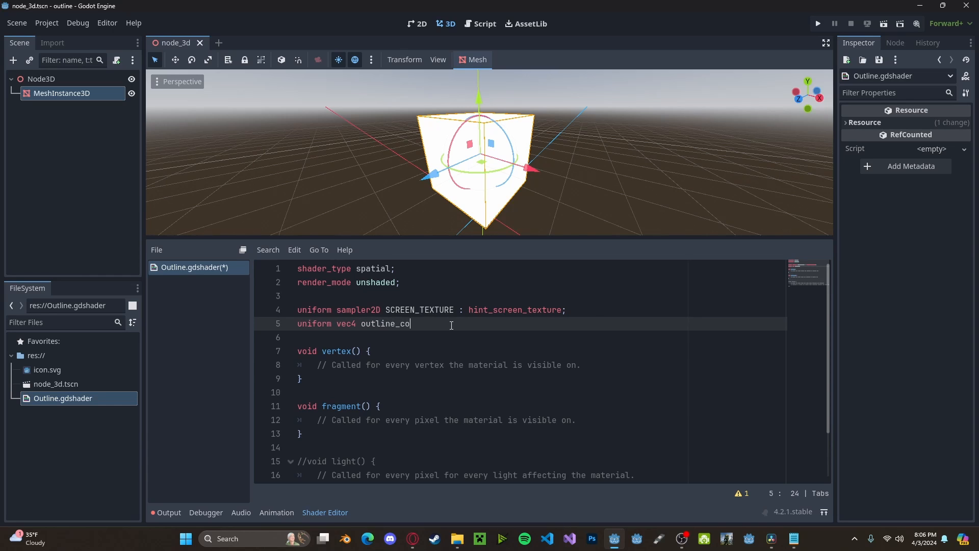
type("lor : s")
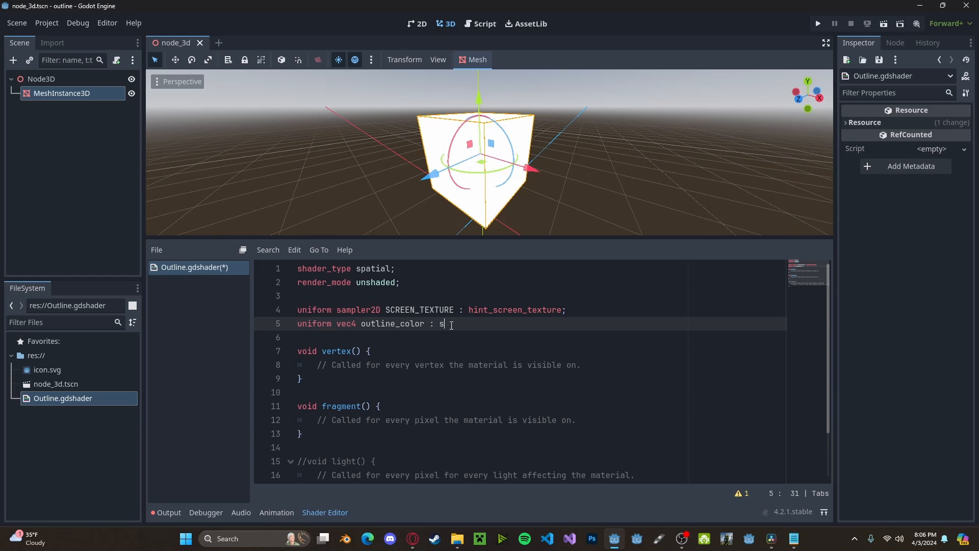
type("ource_color;")
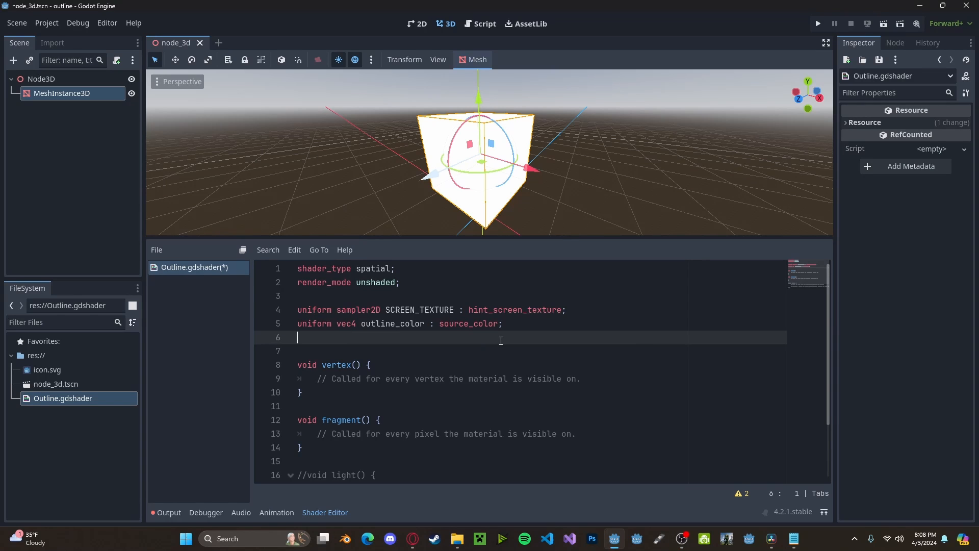
Step: Declare a float outline_width uniform defaulting to 2.0
type("uniform")
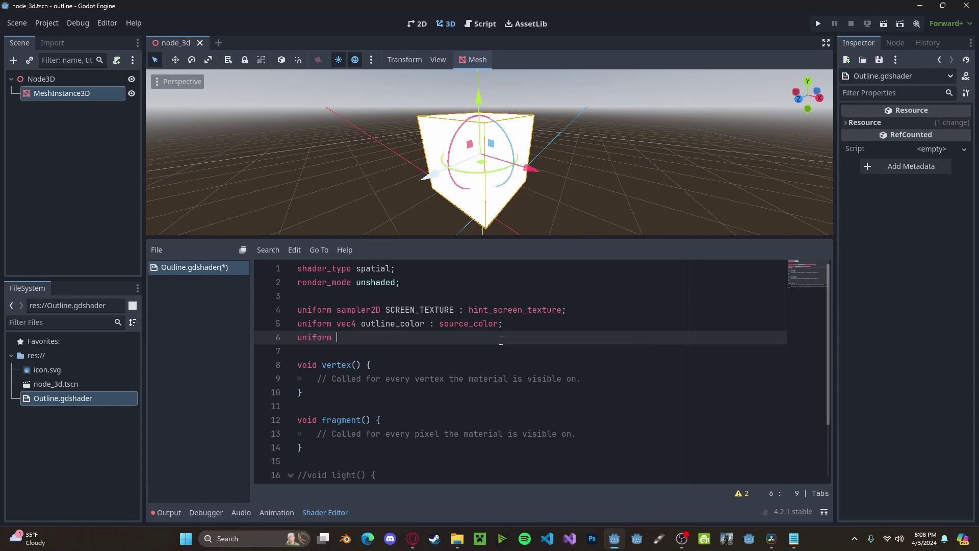
type("float o")
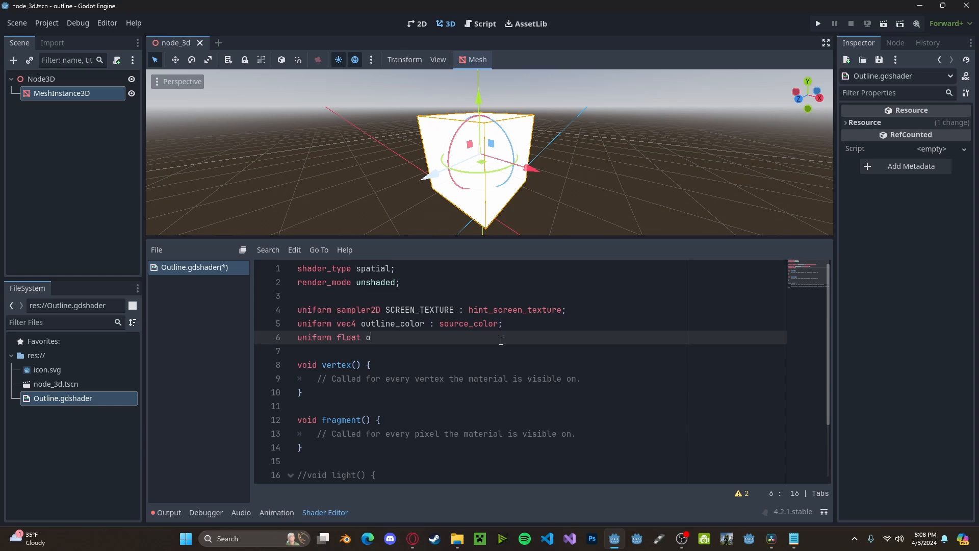
type("utline_w")
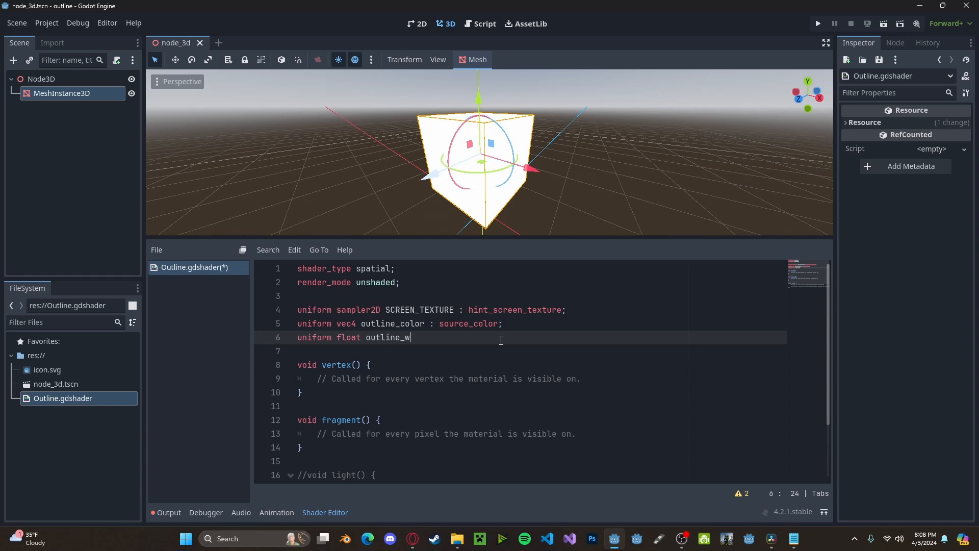
type("idth :")
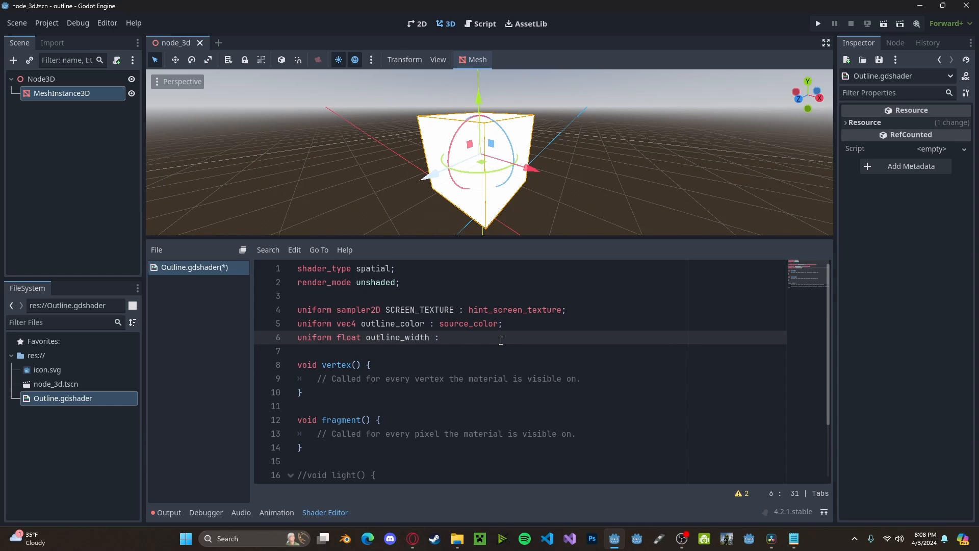
type("= 2.0;")
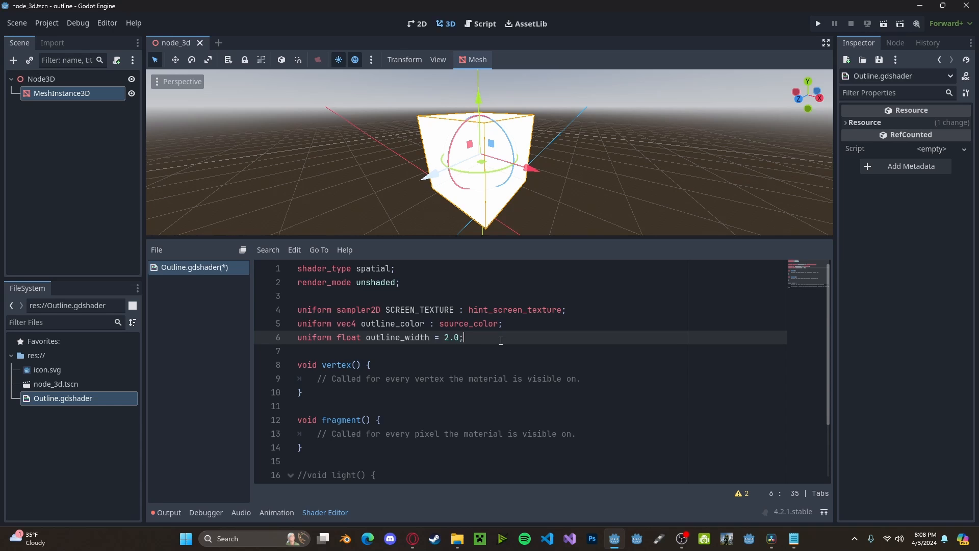
scroll("down", 3)
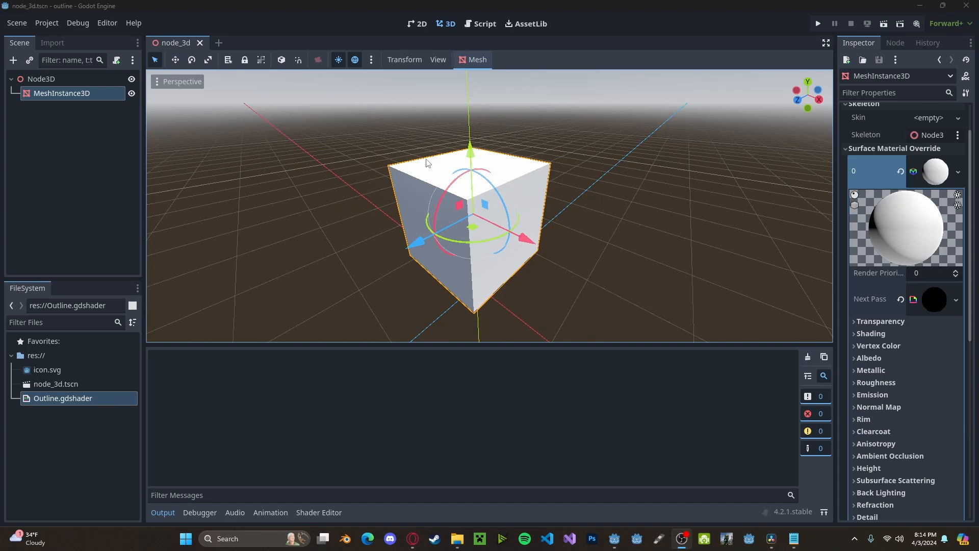
mouse_move(446, 154)
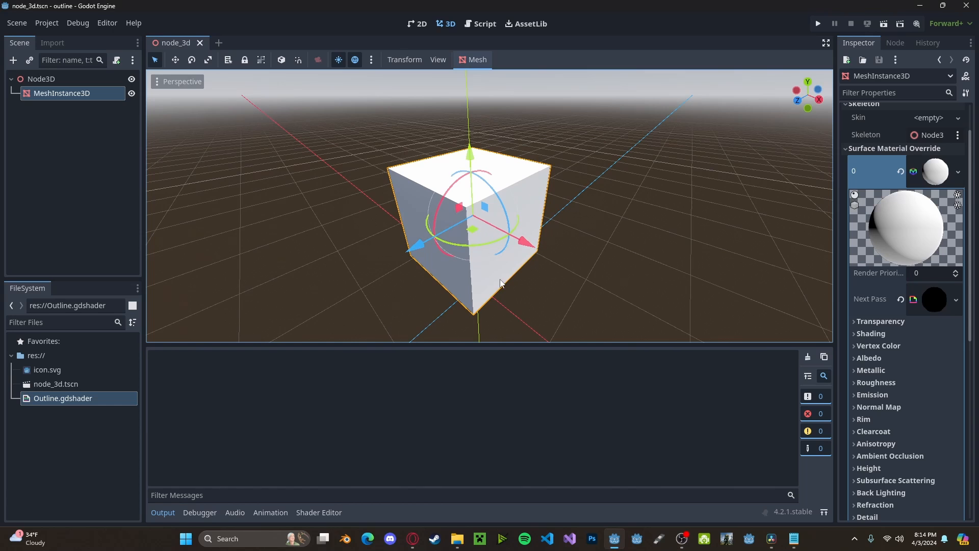
Step: Orbit the 3D viewport to view the cube from another angle
left_click_drag(500, 283, 393, 169)
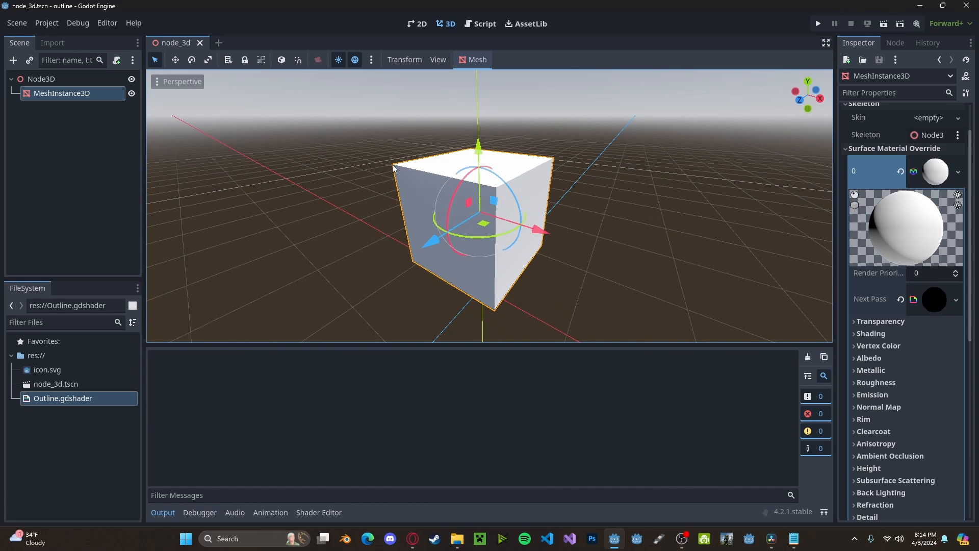
mouse_move(442, 199)
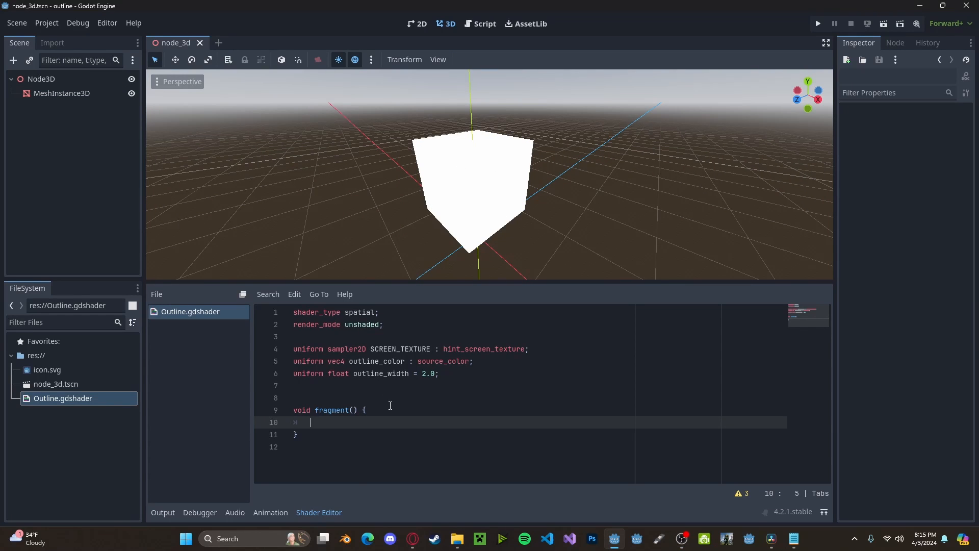
Step: In fragment(), sample SCREEN_TEXTURE at SCREEN_UV into pixelatedtext and set ALBEDO to its rgb
type("vec4 pix")
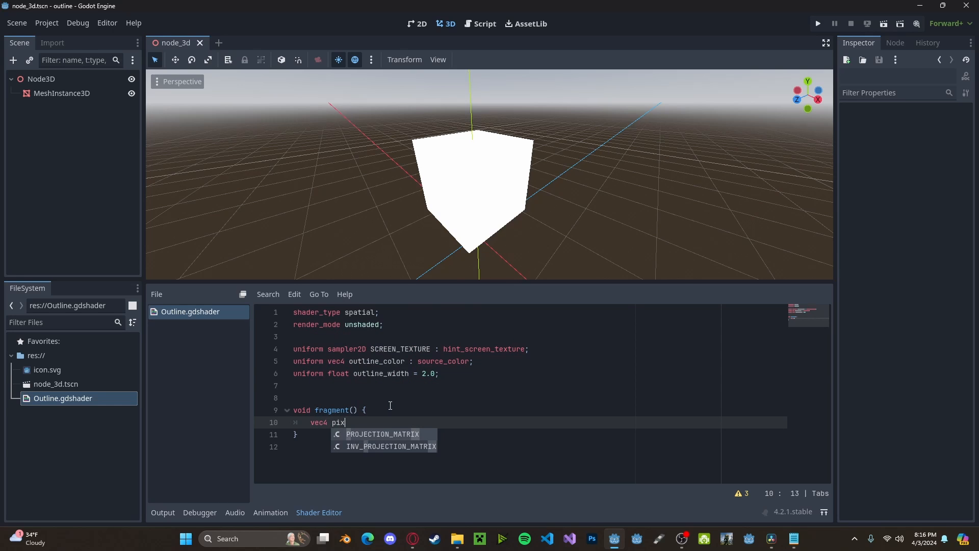
type("elatedte")
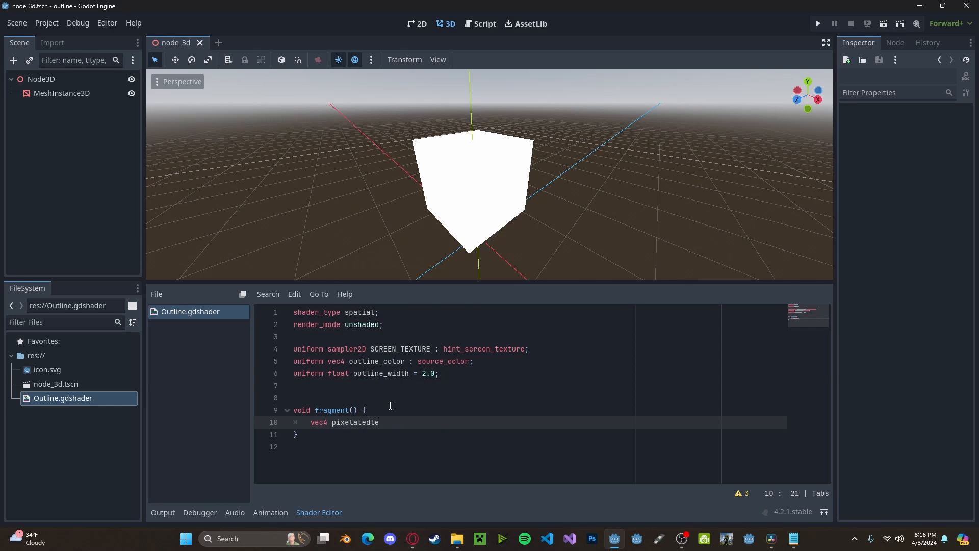
type("xt =")
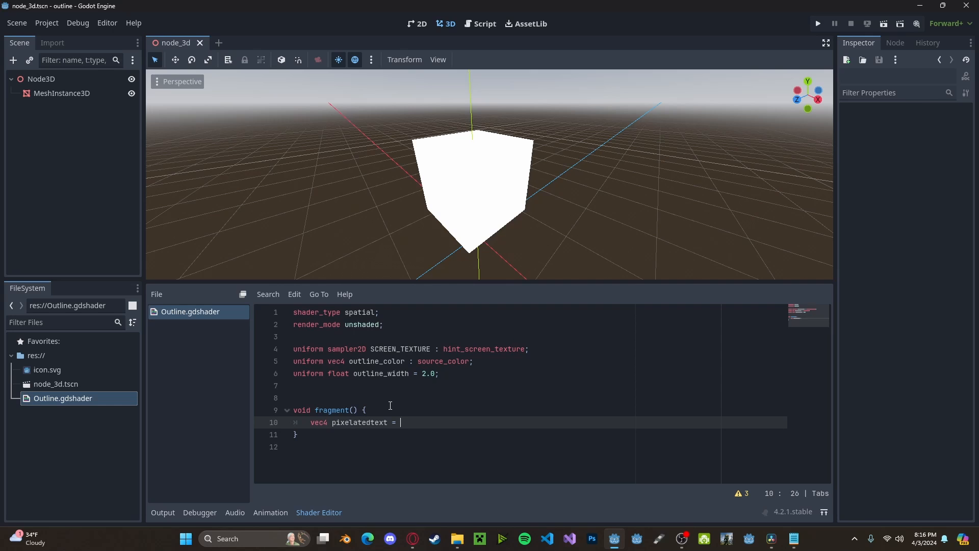
type("texture(SCREEN")
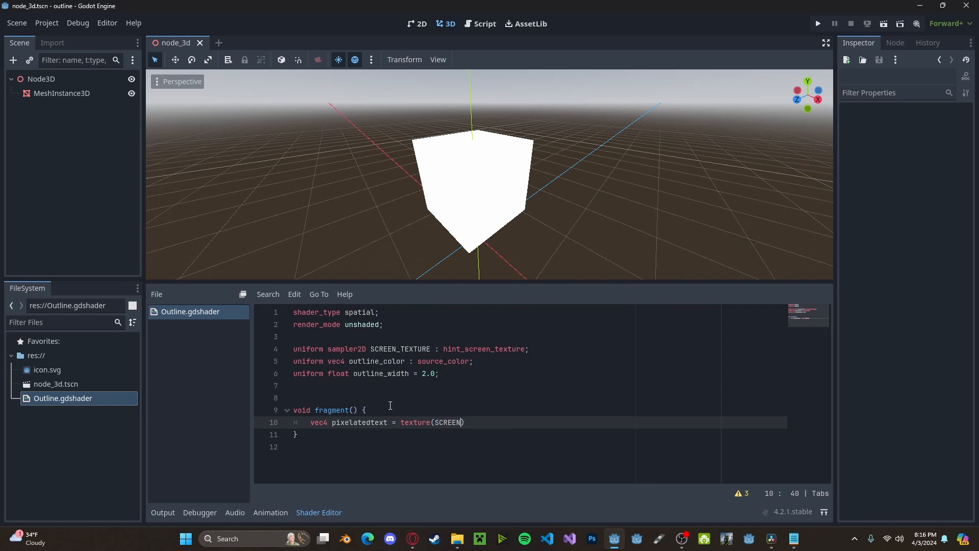
type("_TEXTURE, SCREEN_UV")
type("ALBEDO =")
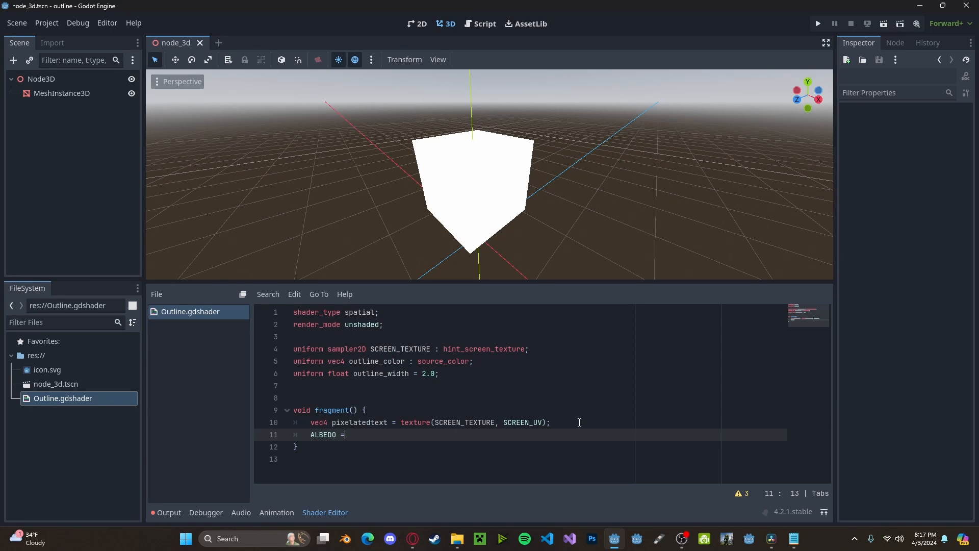
type("pixelatedtext.")
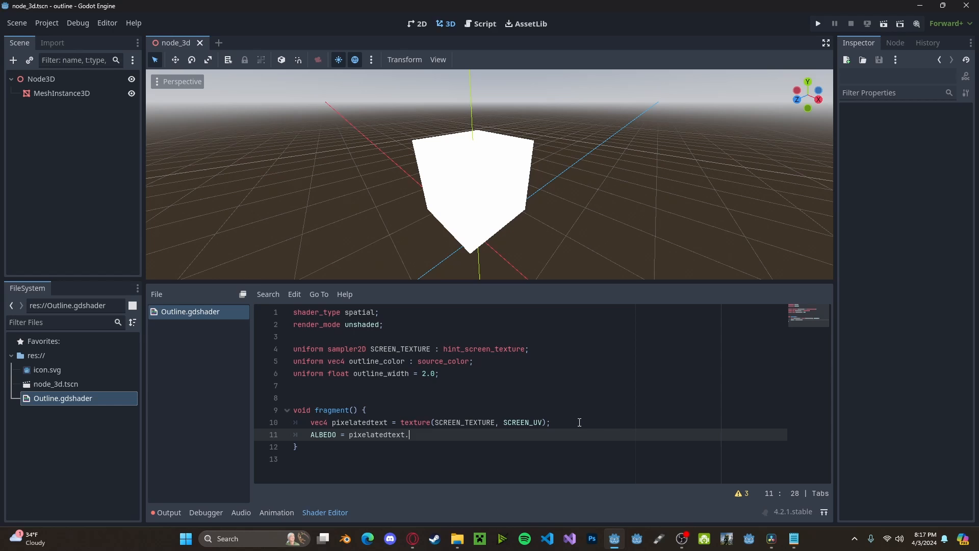
type("rgb;")
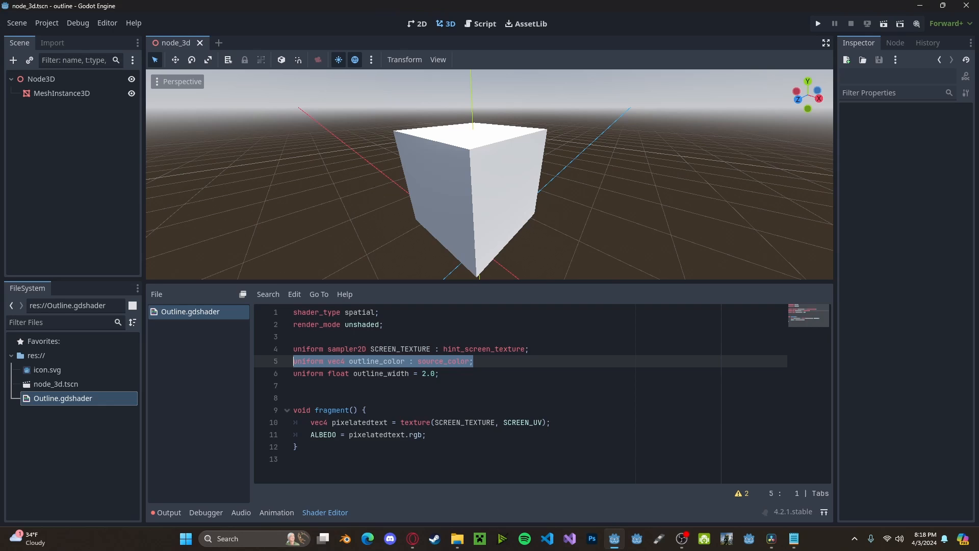
Step: Compute vec2 pixel_size = 1.0 / VIEWPORT_SIZE
type("vec2 pixel_siz")
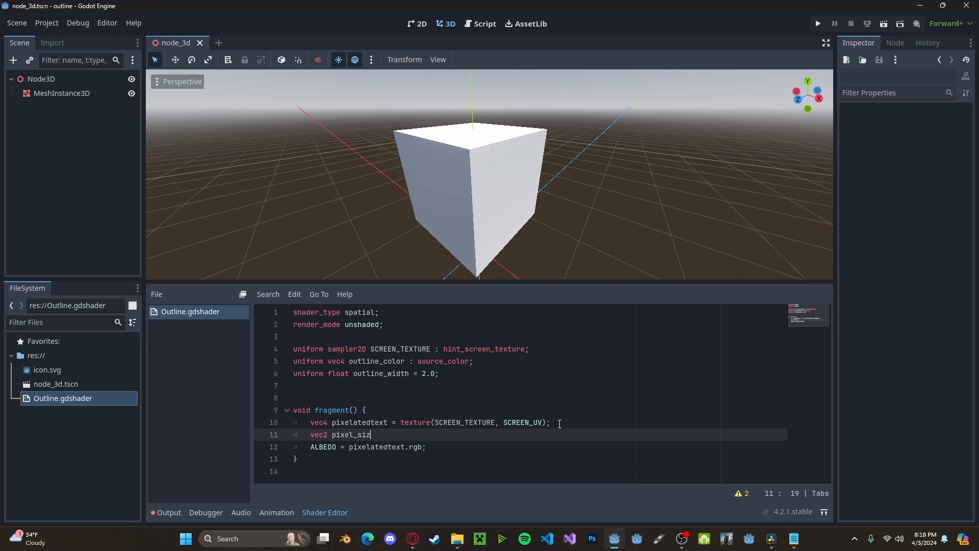
type("e = 1.")
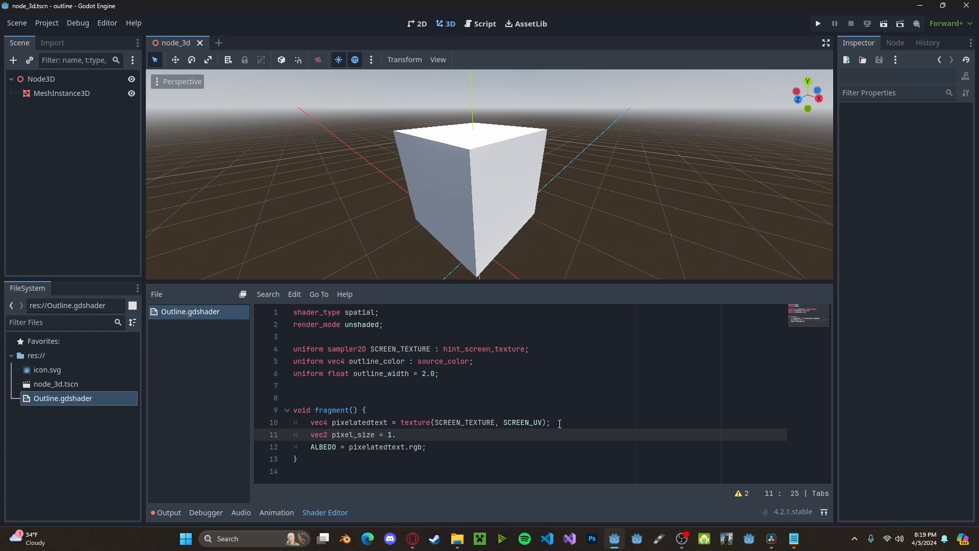
type("0 /")
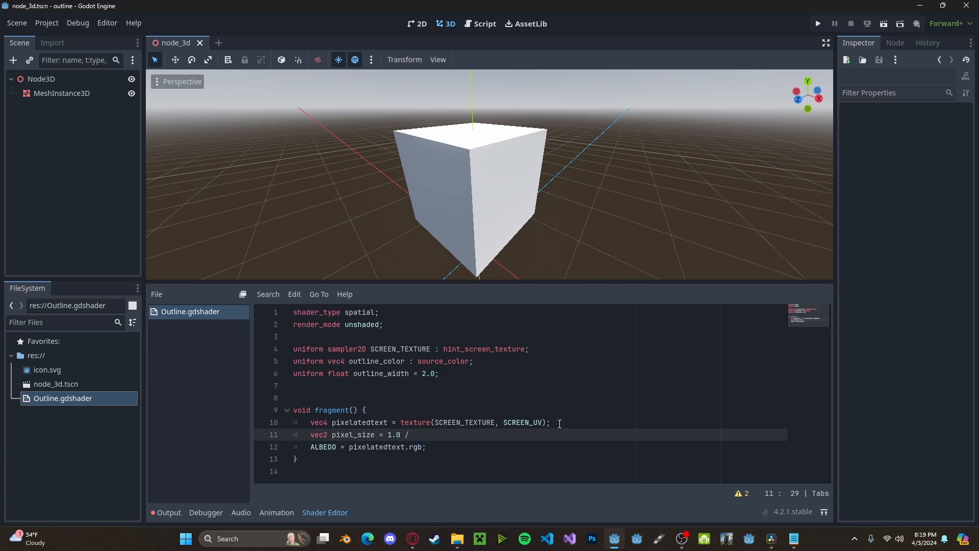
type("VIEWPORT_SIZE;")
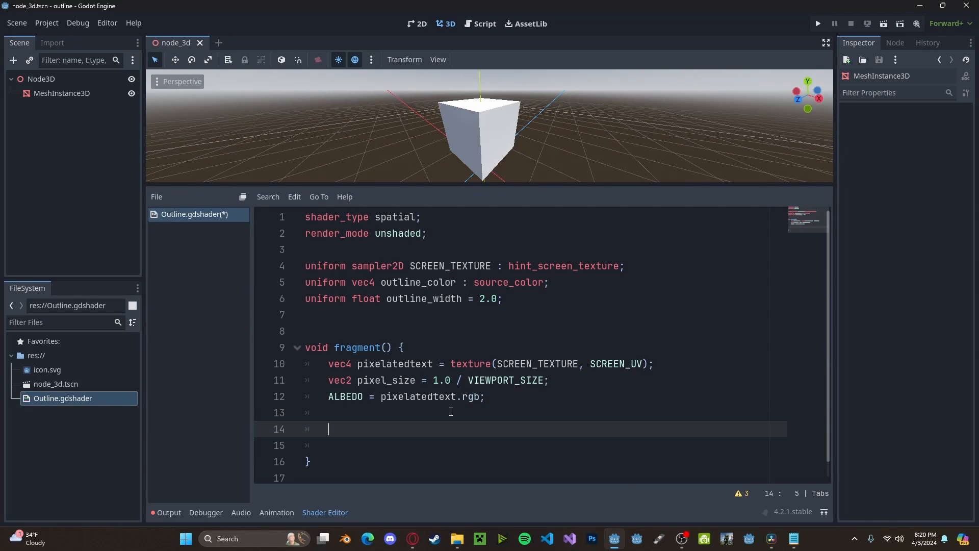
Step: Add nested for loops over y and x from -outline_width to outline_width
type("for(int")
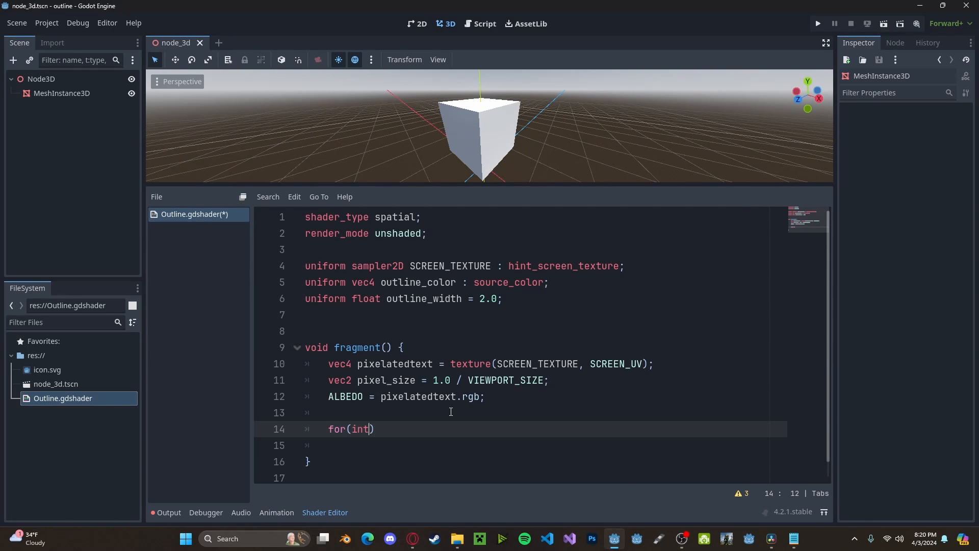
type("y")
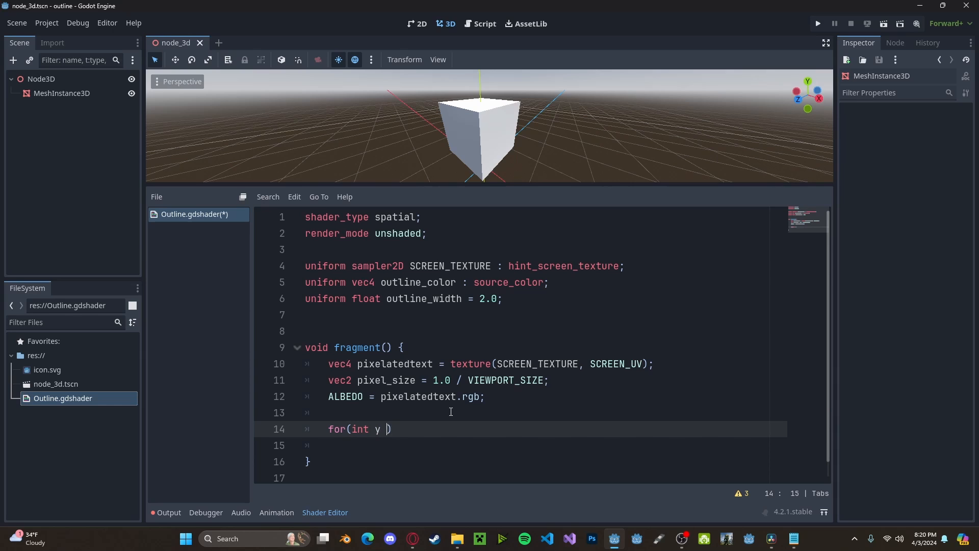
type("= -1")
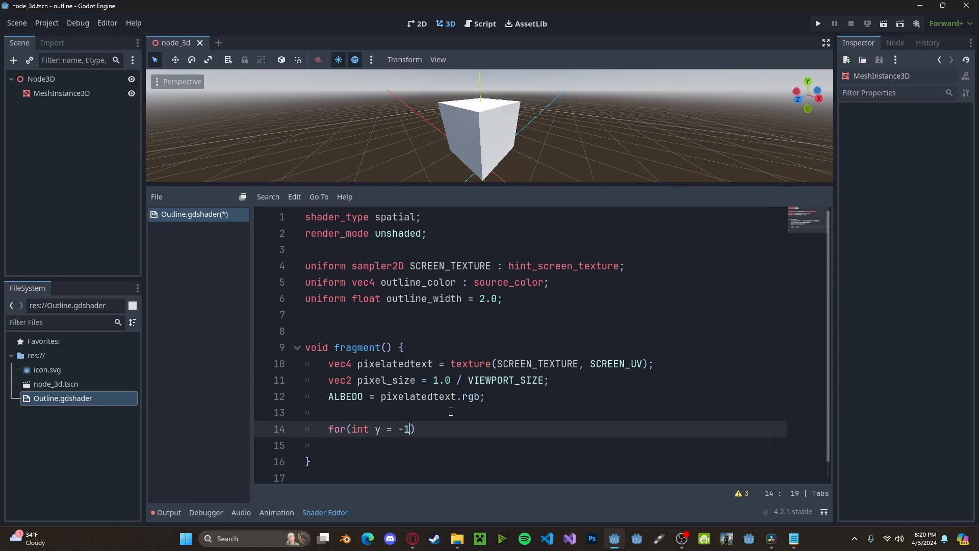
type("*int(outline_width")
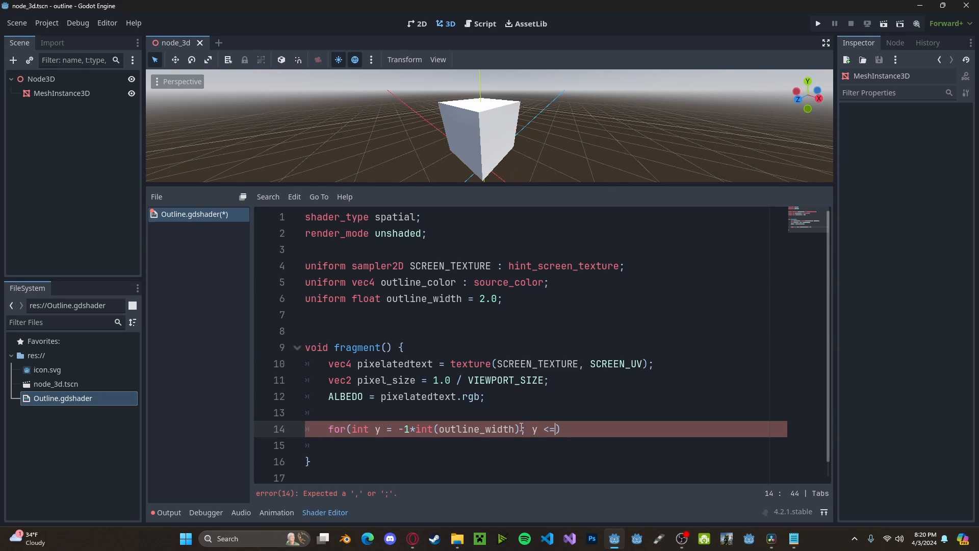
type("1*int)")
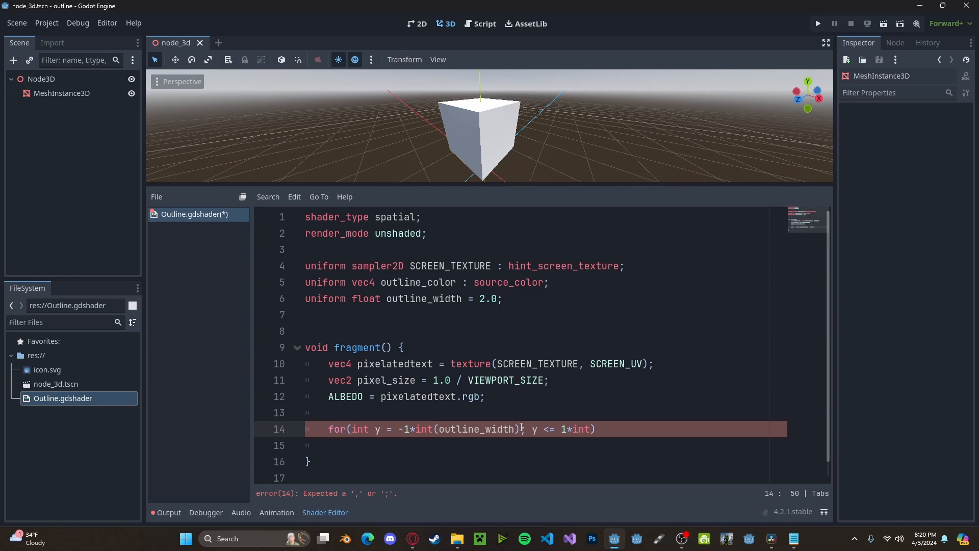
type("outline")
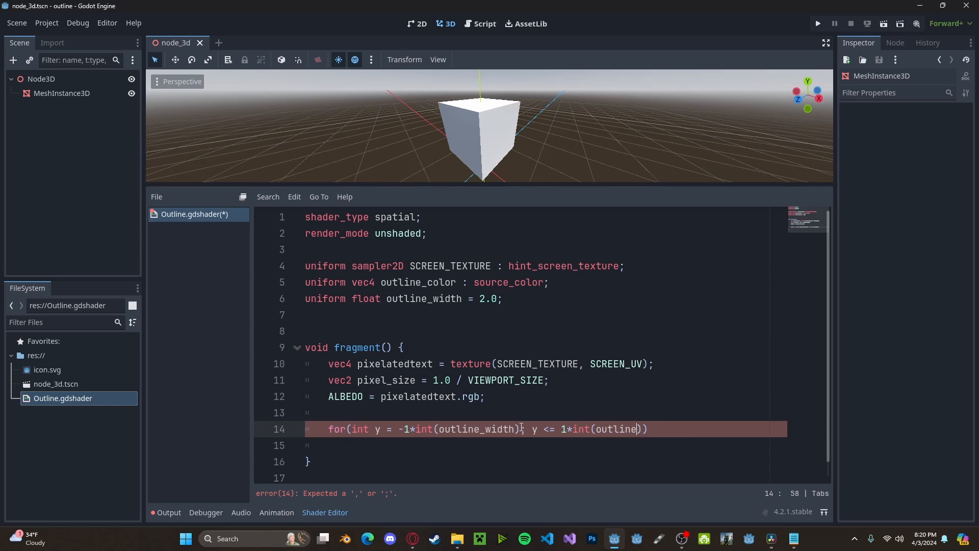
type("_width);")
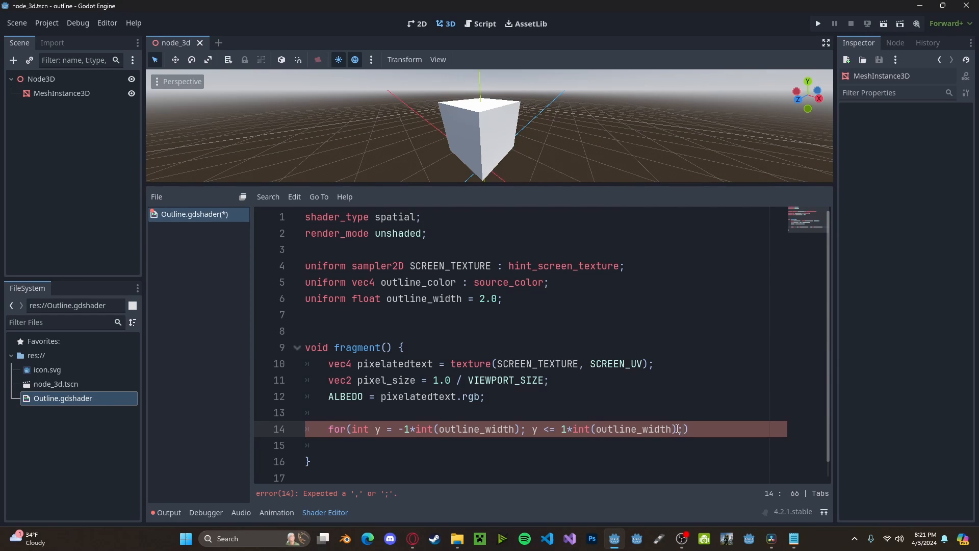
type("; y++)")
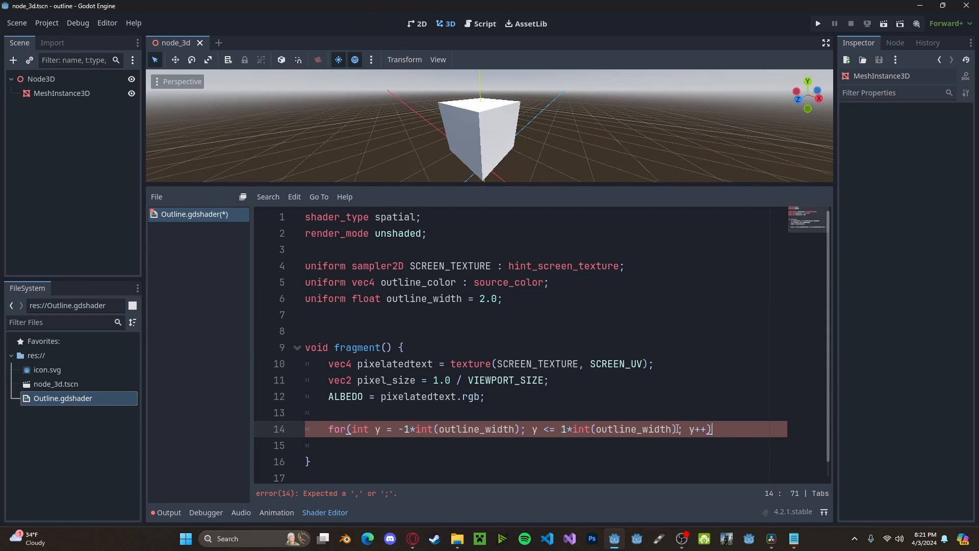
type("for(int x = )")
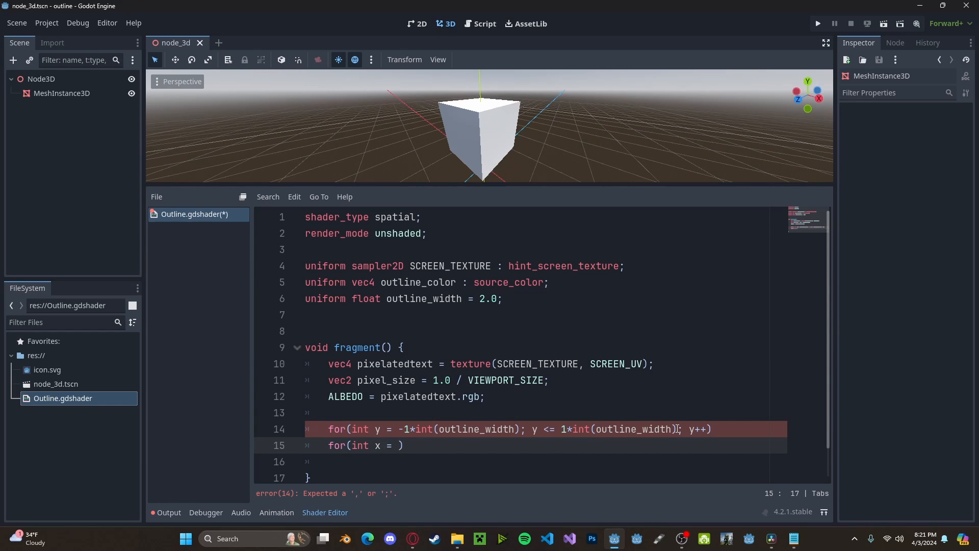
type("-1*int(outline_width")
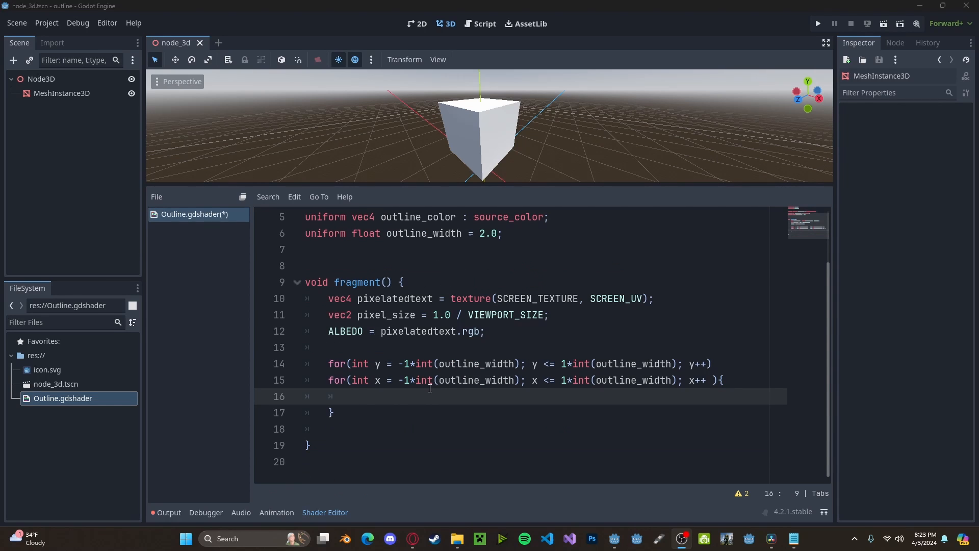
Step: Sample SCREEN_TEXTURE into tex at SCREEN_UV offset by vec2(x, y) * pixel_size, and begin an if
type("vec4")
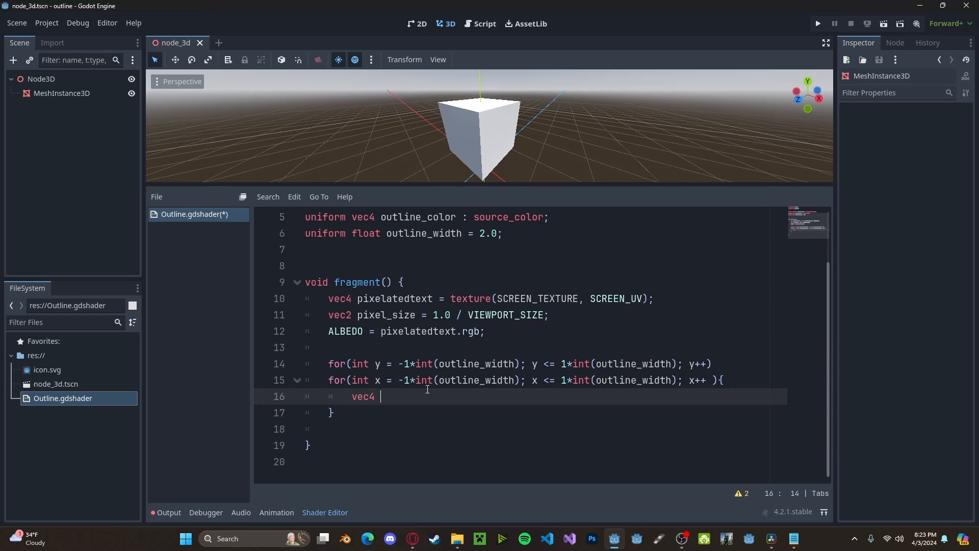
type("tex -")
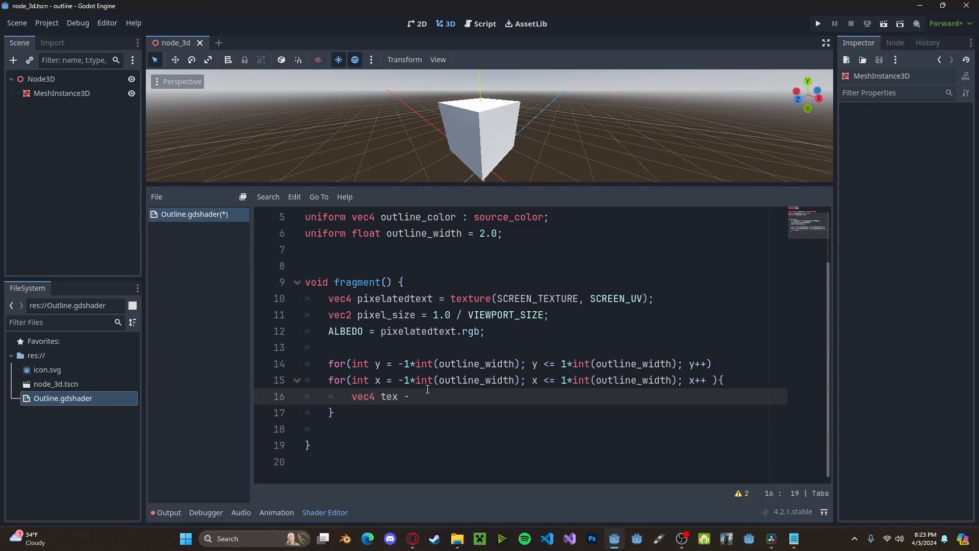
type("= textur")
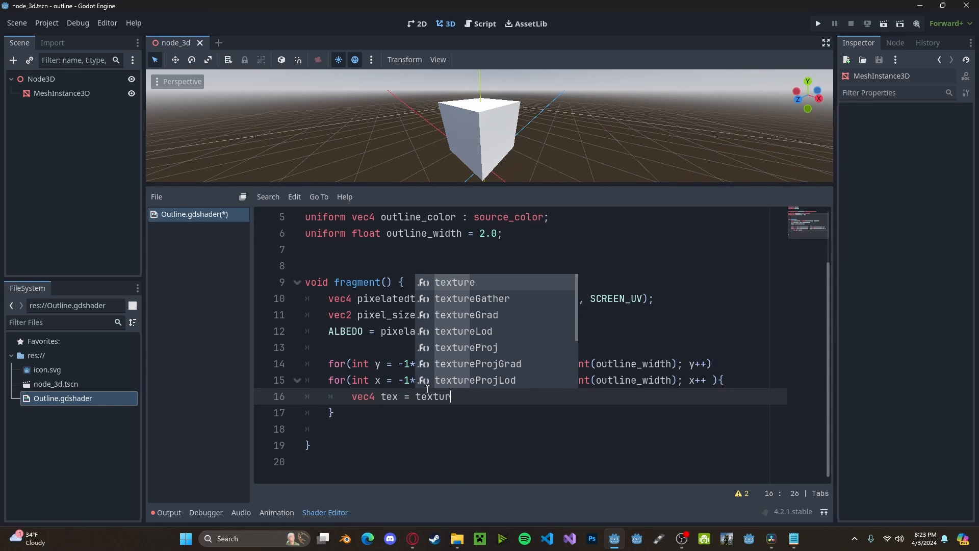
type("e(Sc")
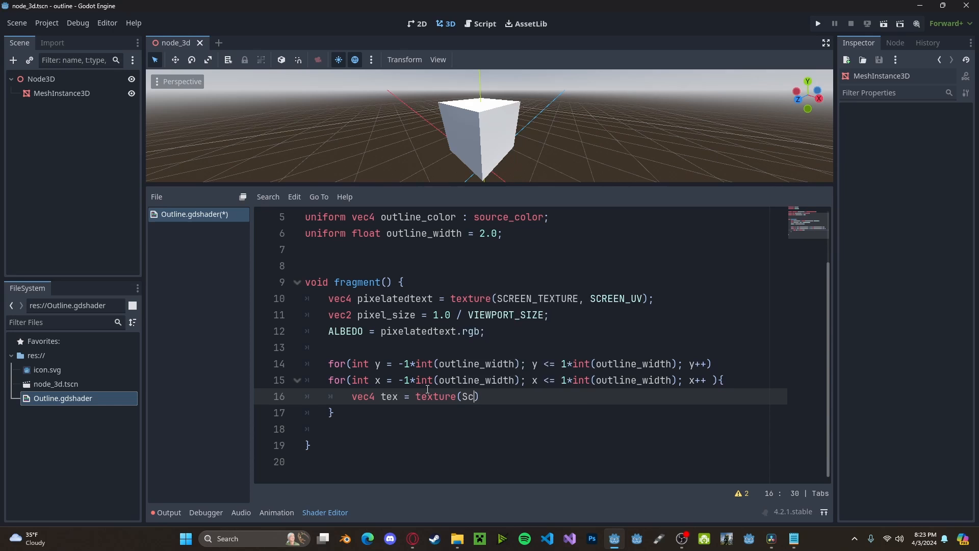
type("REEN_TEXTURE")
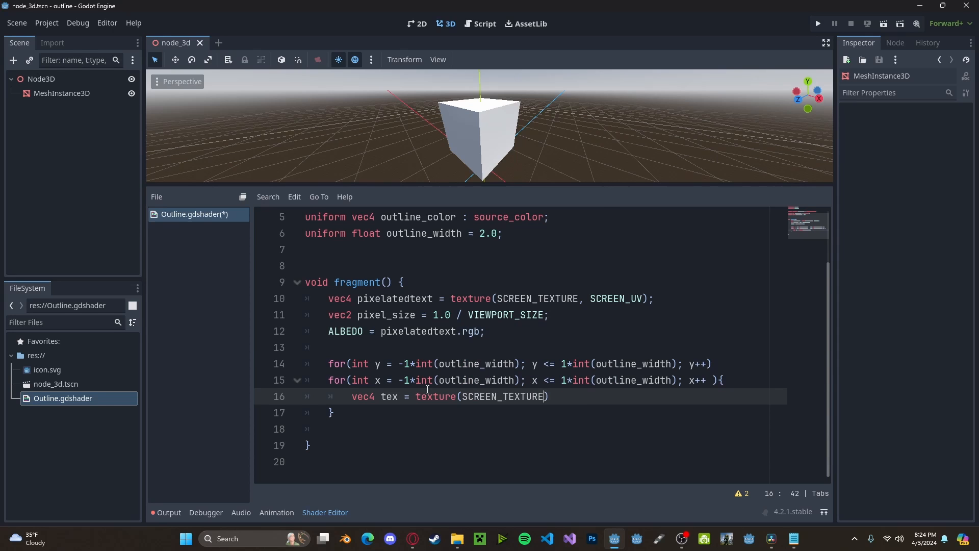
type(", SCRE")
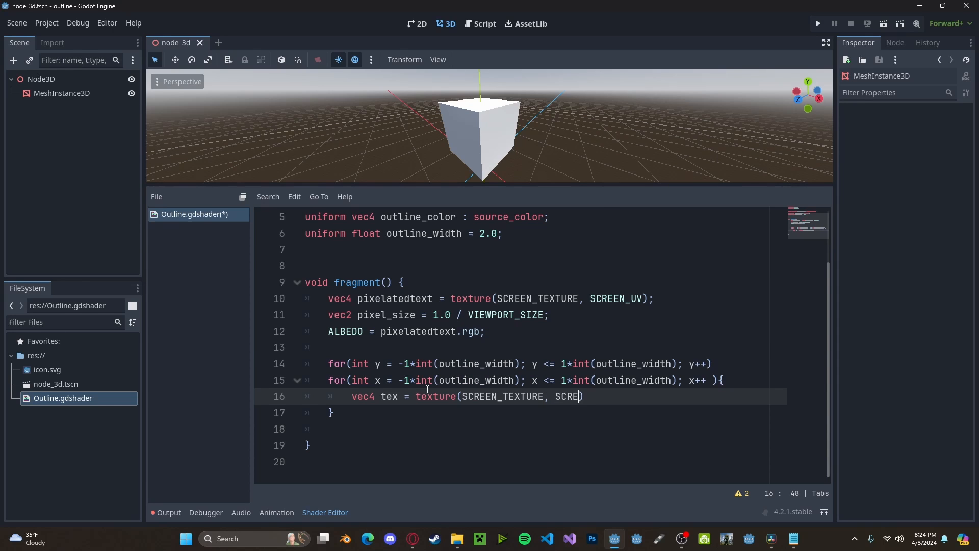
type("EN_UV")
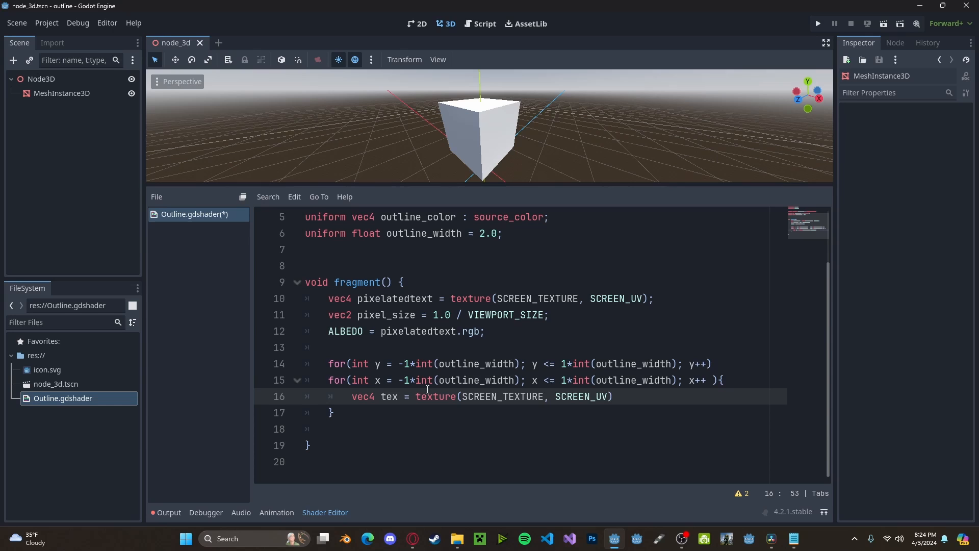
type("+ vec2(")
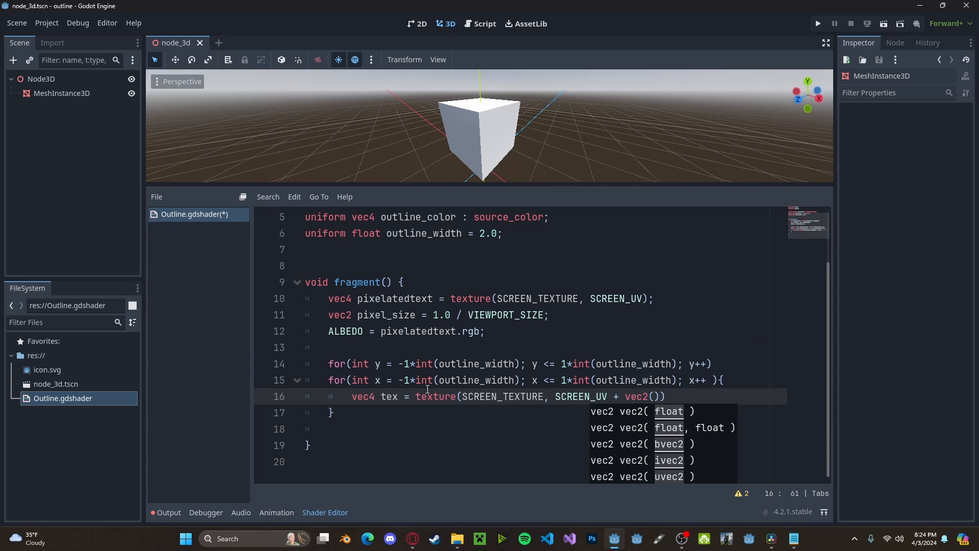
type("float(x")
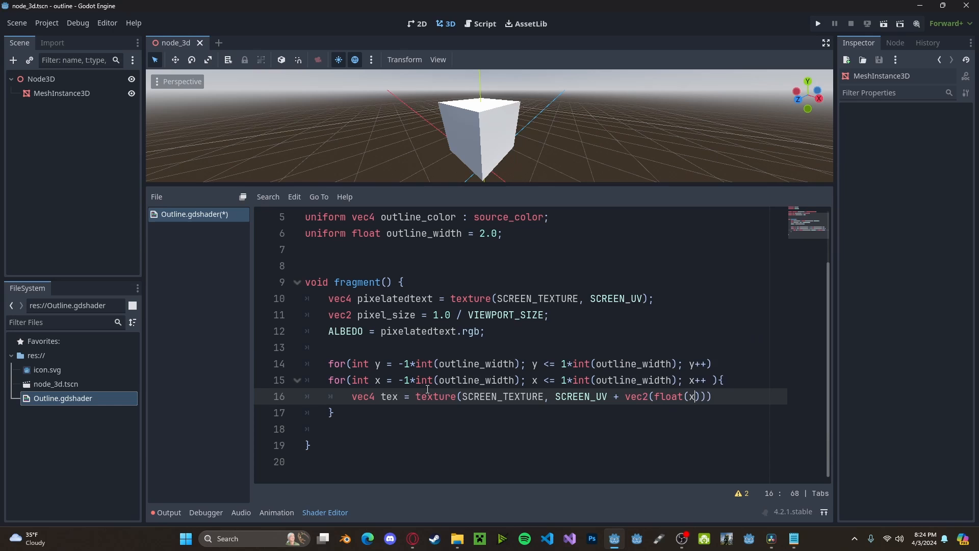
type(",float(y")
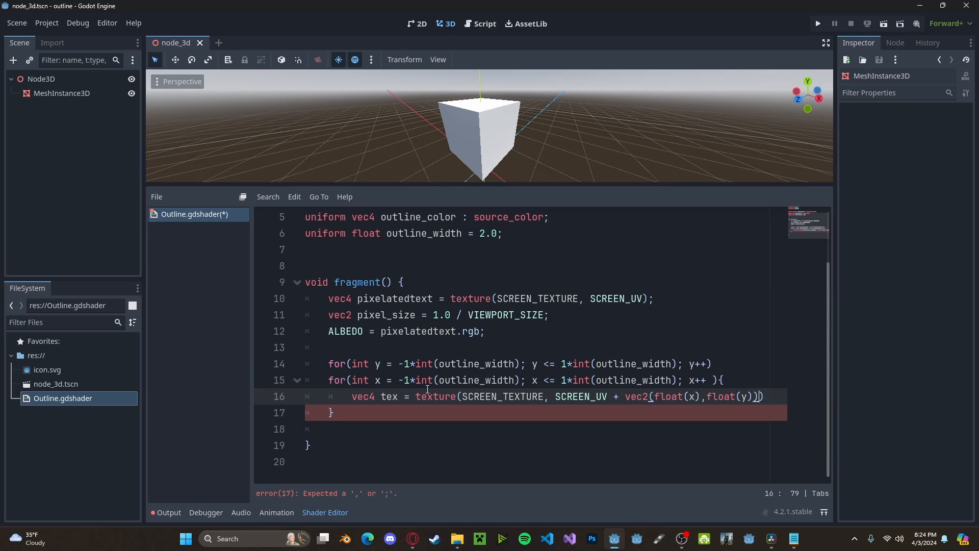
type("*pixel_size")
type("if")
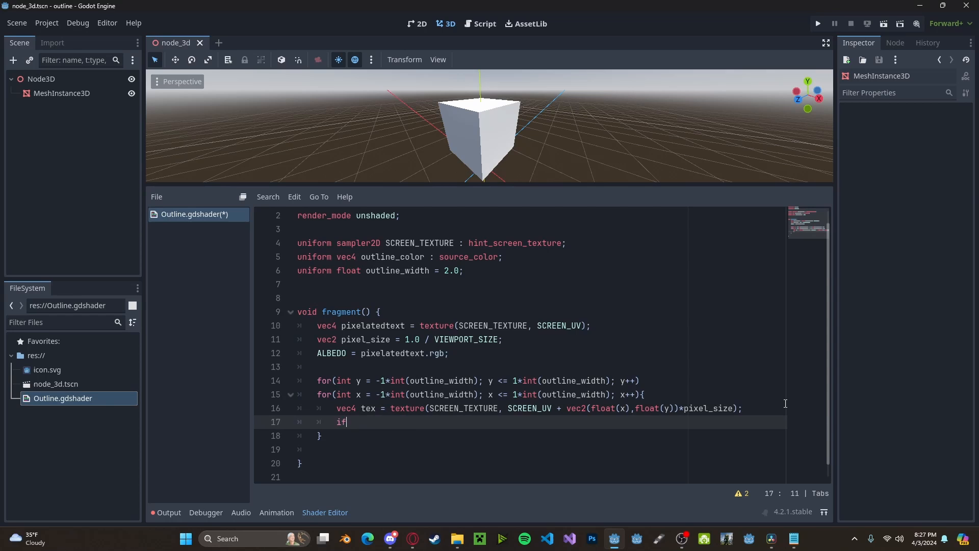
Step: Write the if condition: tex.a == 0.0 and offset SCREEN_UV x/y within 0.0–1.0
type("(tex.a")
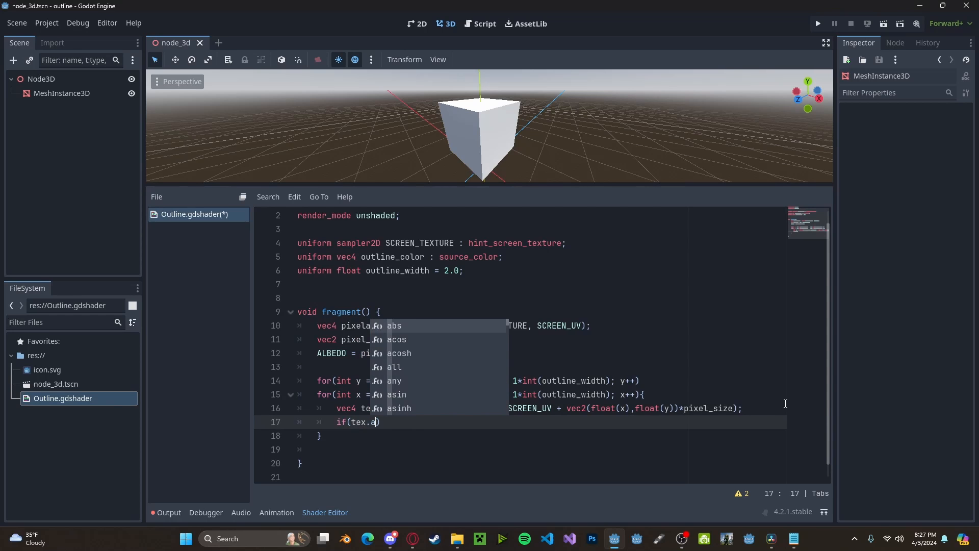
type("== 0.0 &&")
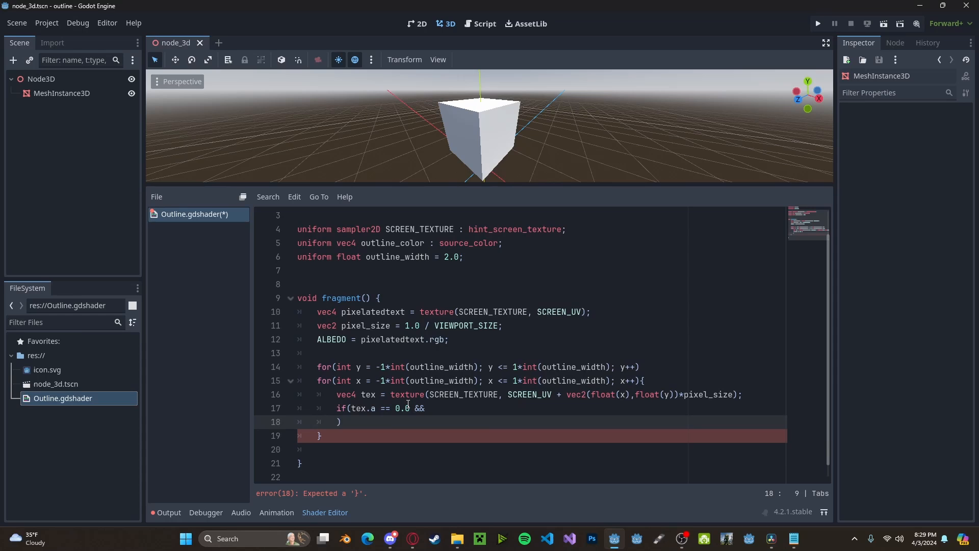
type("SCREEN_UV.x")
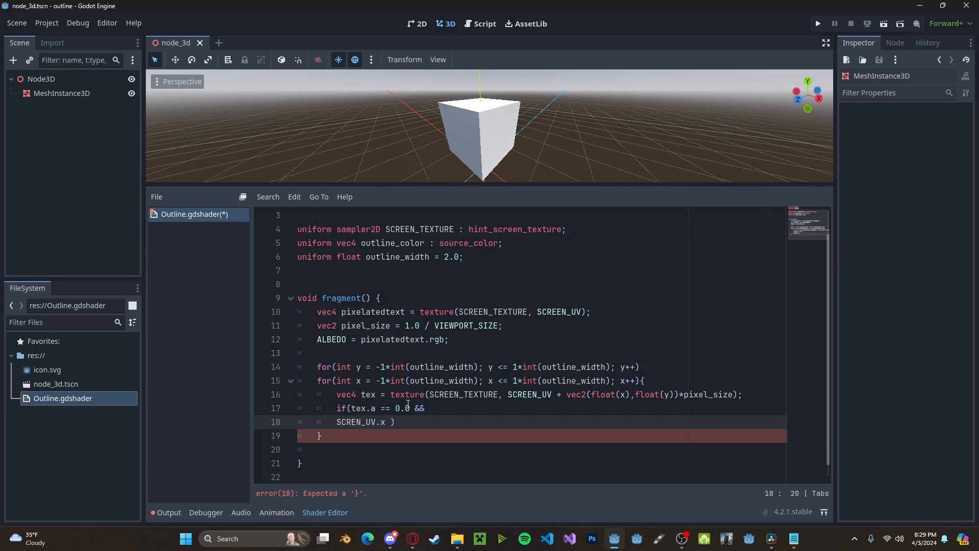
type("+ float(x))")
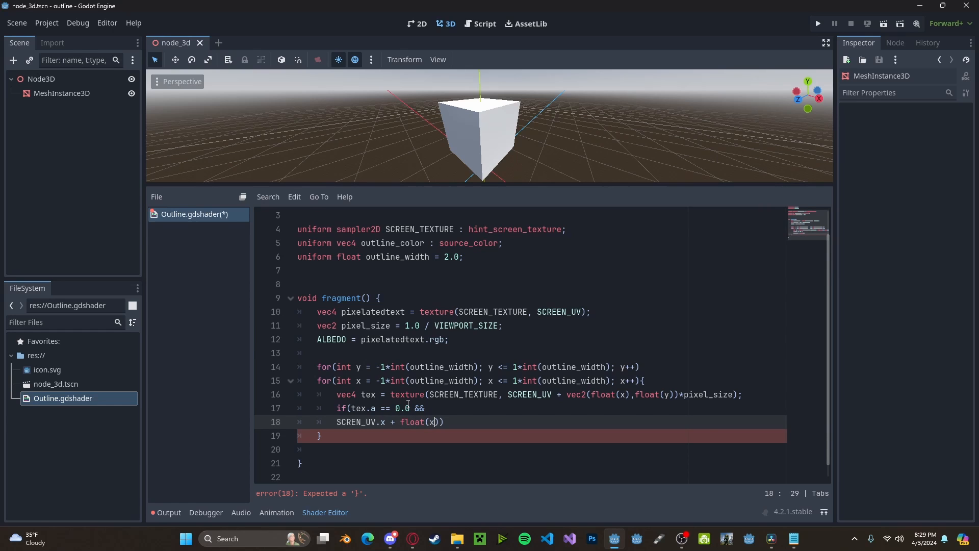
type("* op")
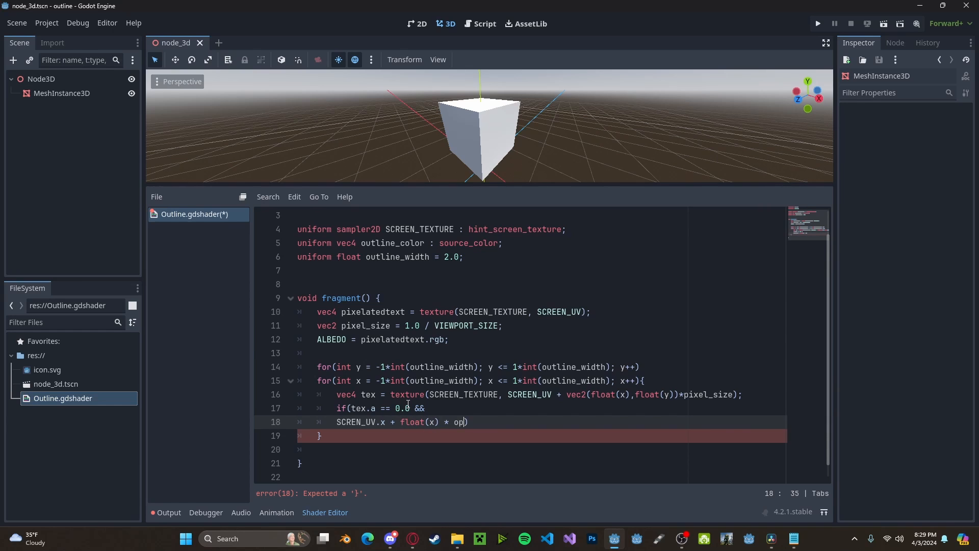
type("pixel_size.x <")
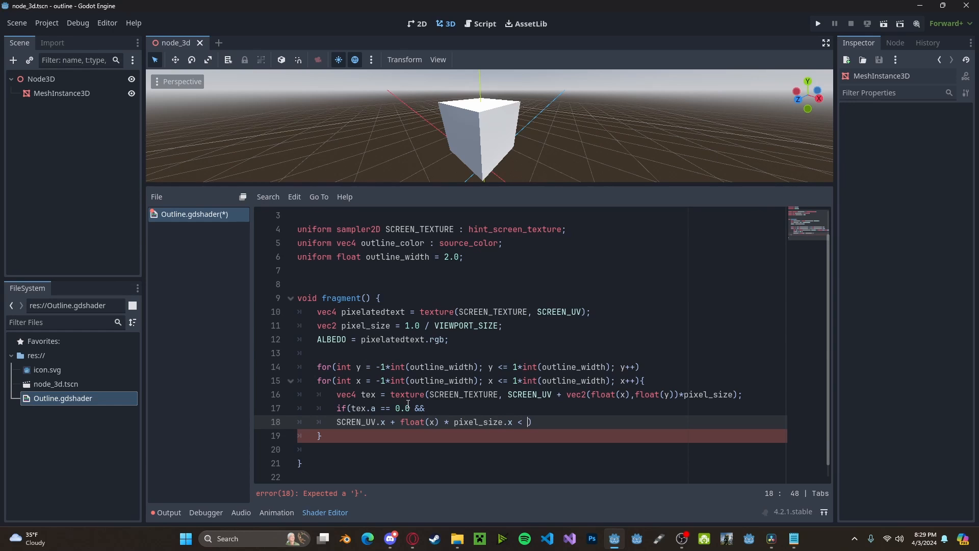
type("1.0")
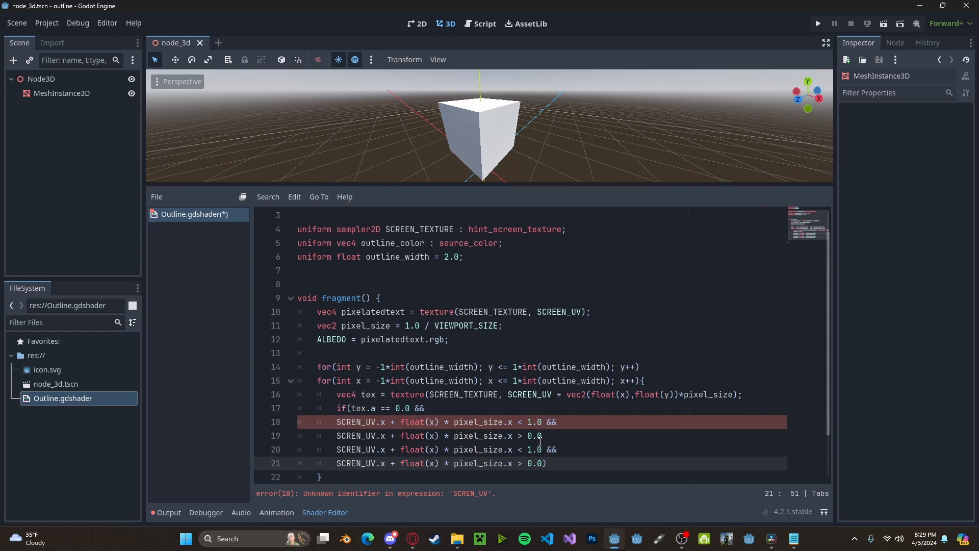
type("&&")
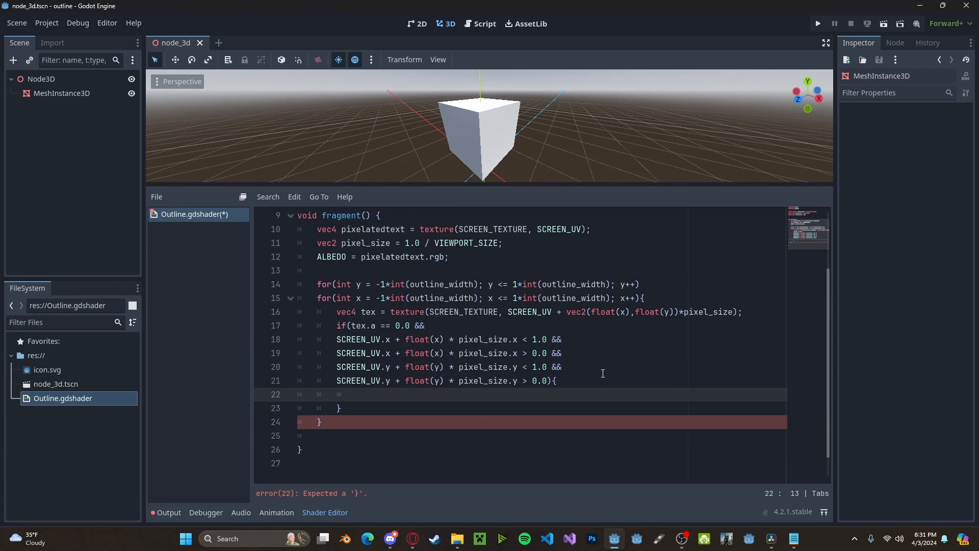
Step: Inside the if body, set ALBEDO = outline_color.rgb and ALPHA = 1.0
type("ALBEDO")
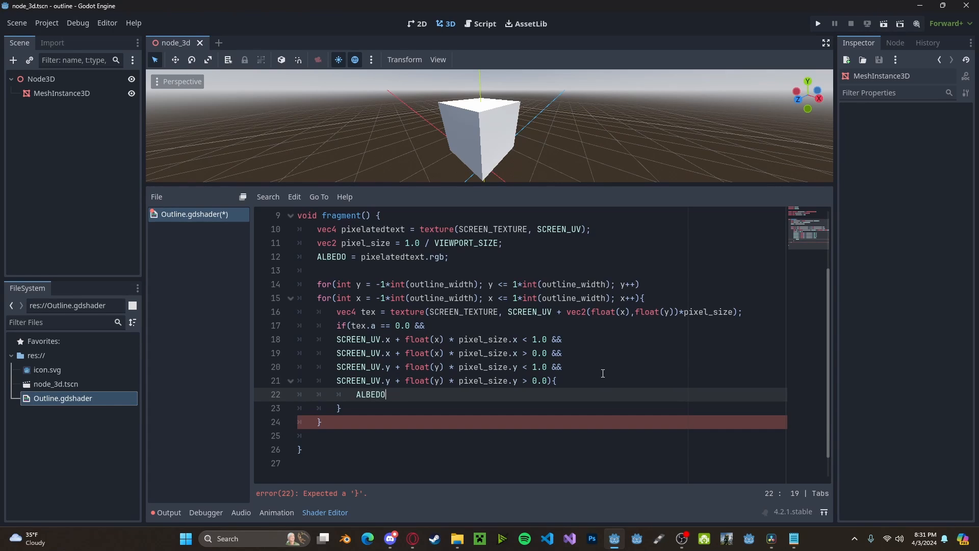
type("= out")
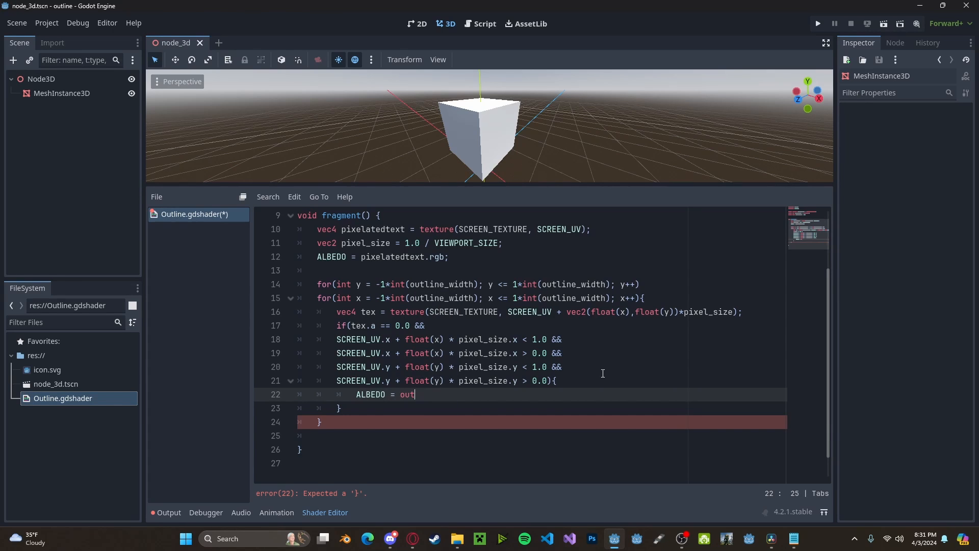
type("line_color.rgb;")
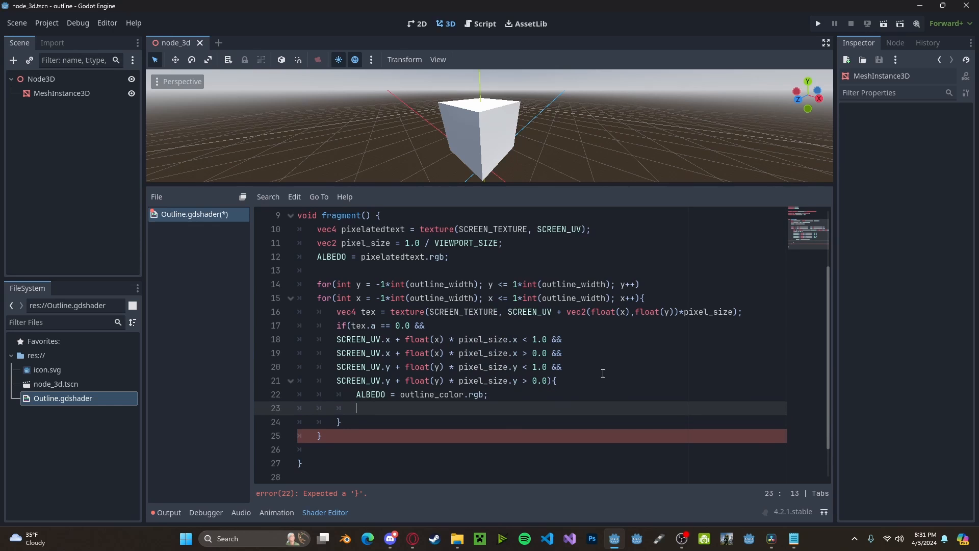
type("ALPHA = 1.0;")
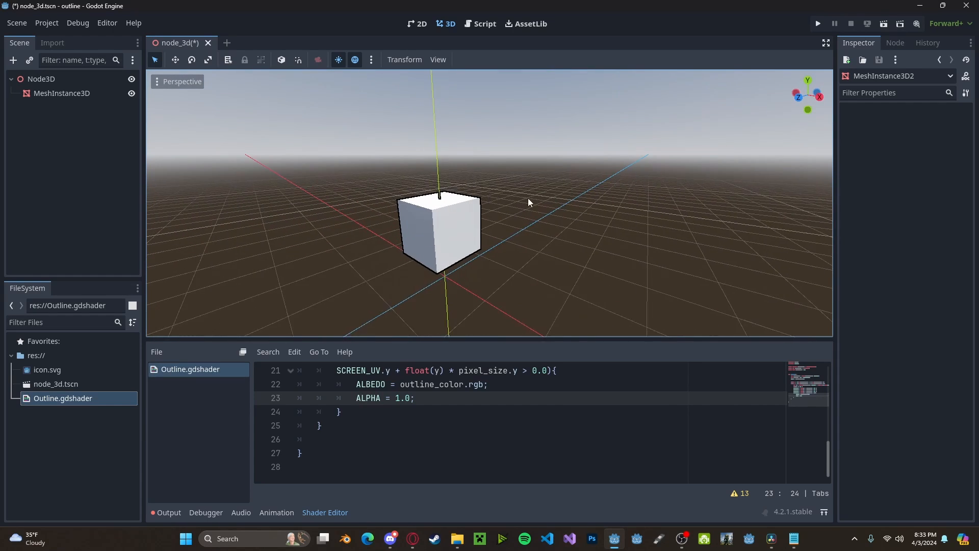
Step: Zoom in on the outlined cube and select MeshInstance3D to show its Outline Color and Width
left_click_drag(528, 202, 495, 226)
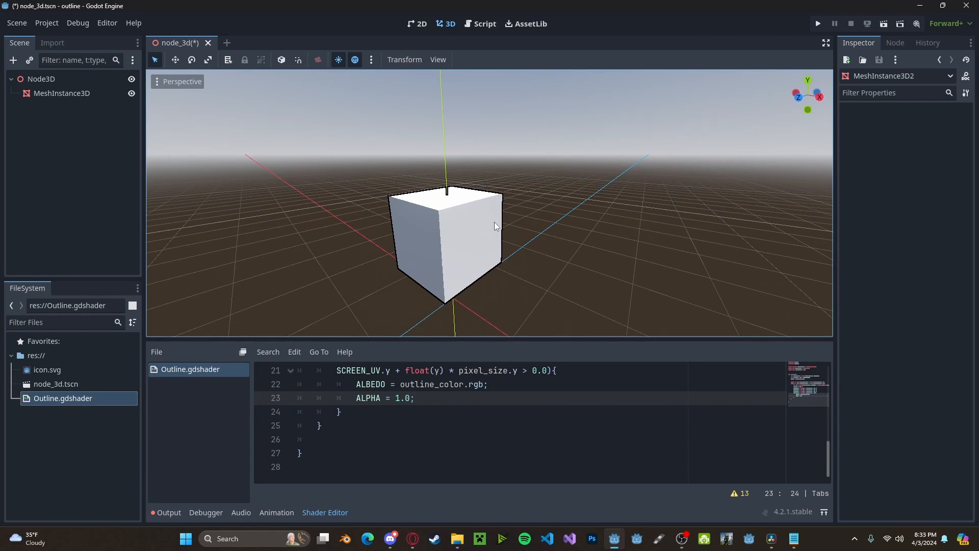
left_click(61, 93)
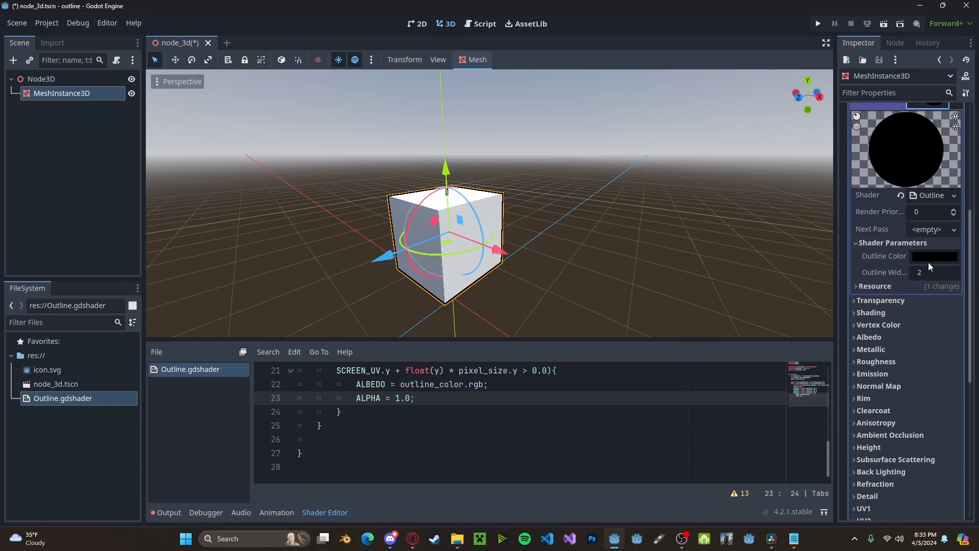
mouse_move(929, 280)
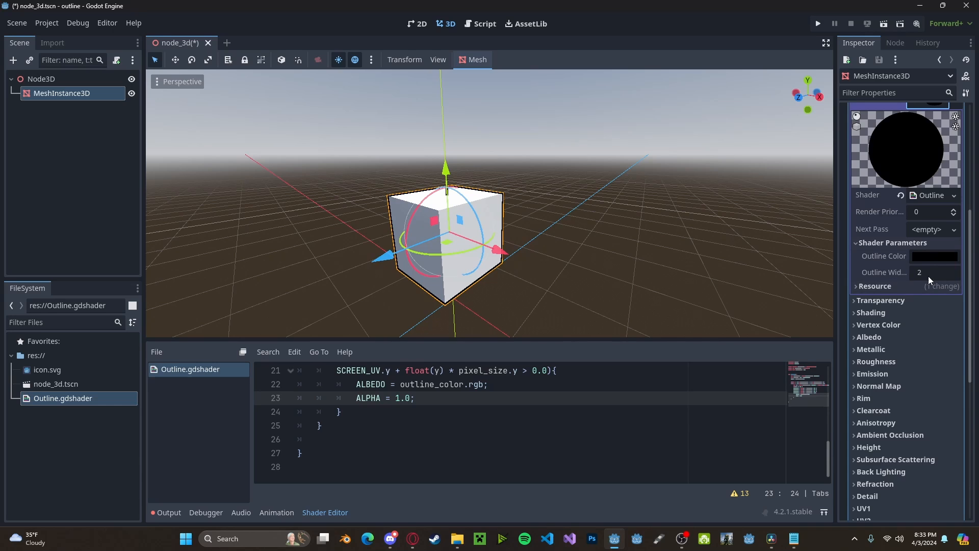
Step: Test a much thicker cube outline, then open the black (000000) Outline Color picker
left_click_drag(930, 272, 930, 272)
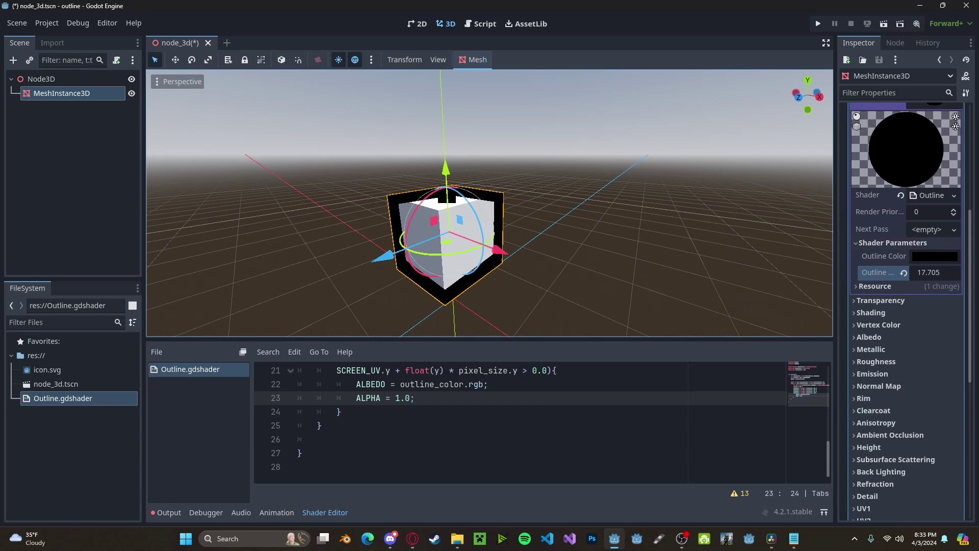
left_click(935, 256)
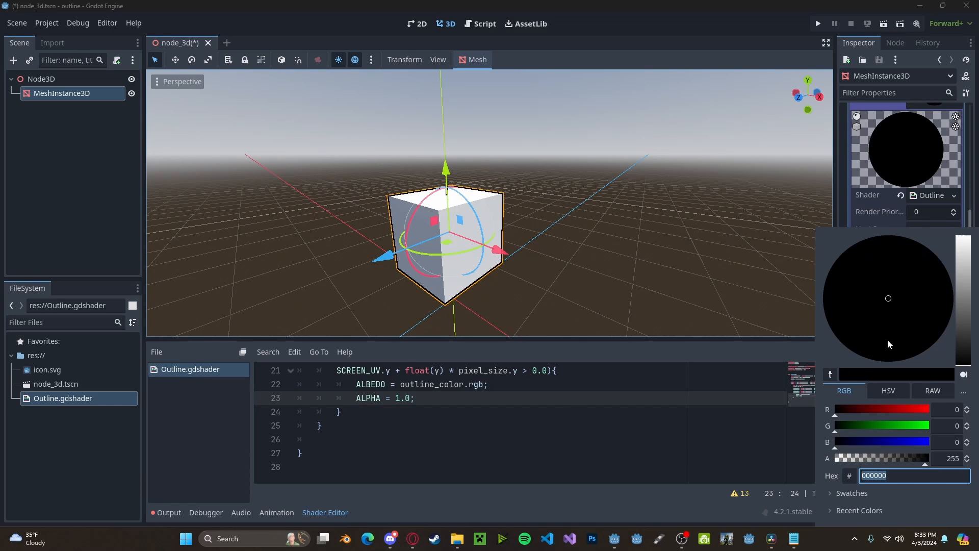